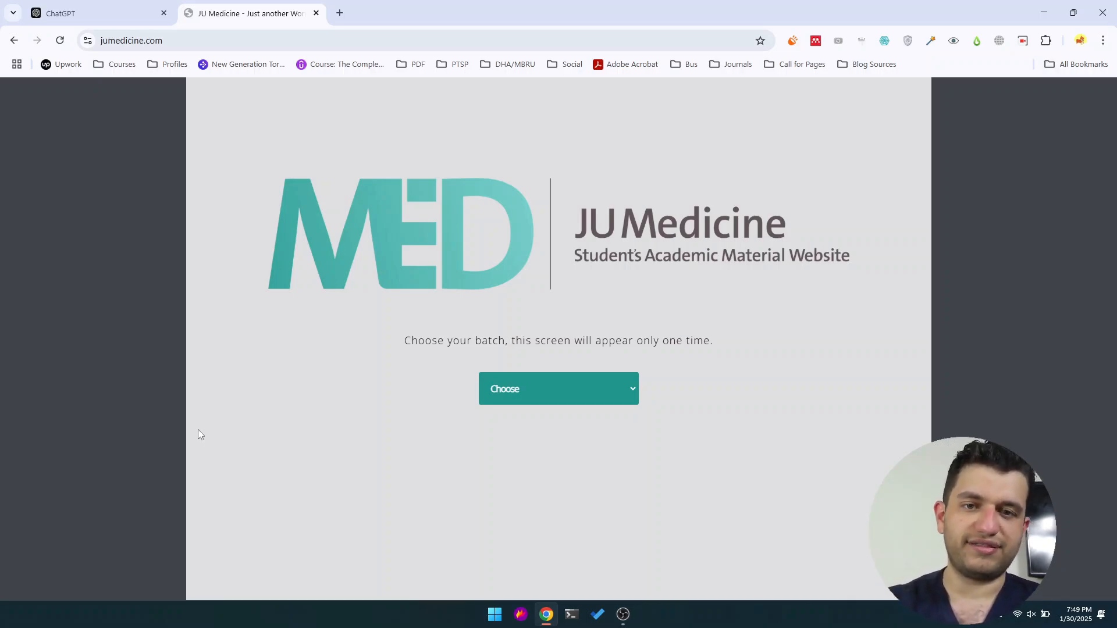
pyautogui.moveTo(230, 453)
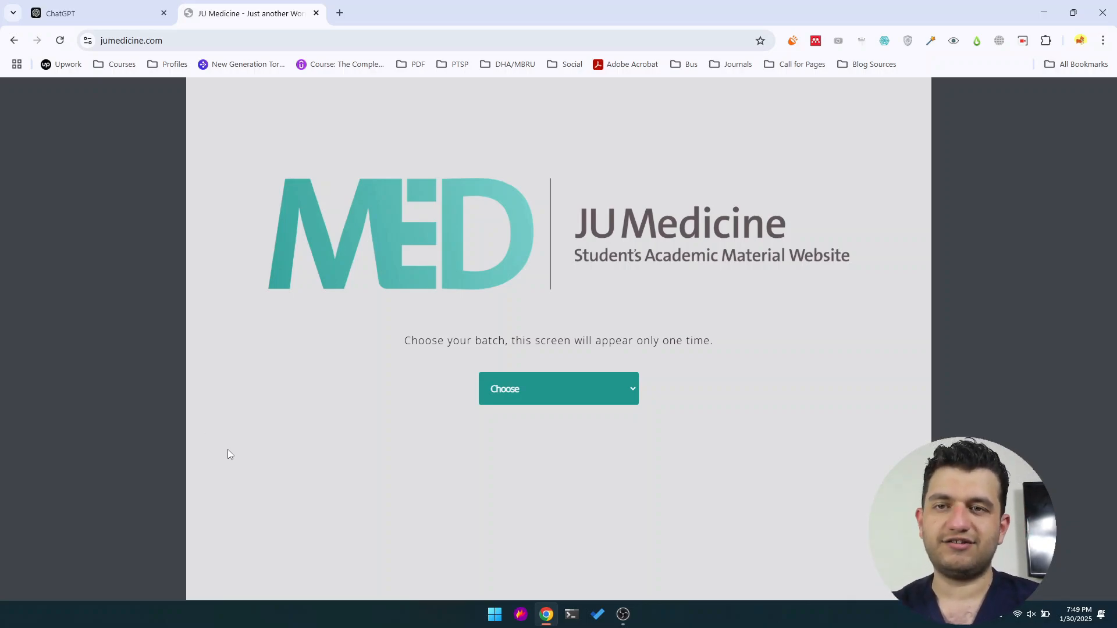
pyautogui.moveTo(610, 384)
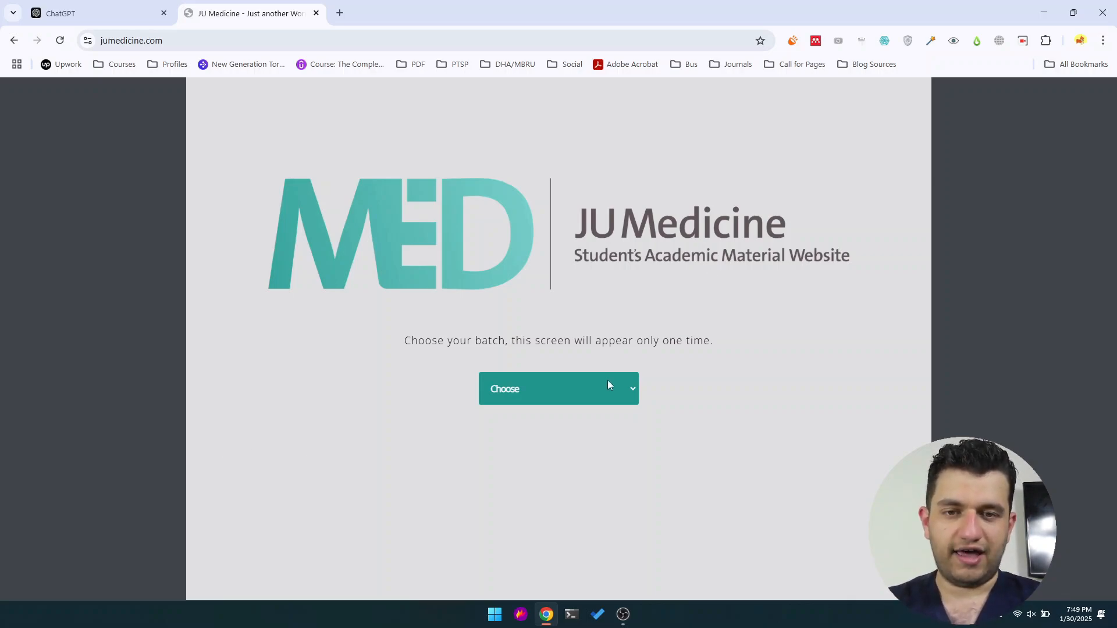
# Choose the Doctor 2023 batch from the batch list and load its home page
pyautogui.click(559, 389)
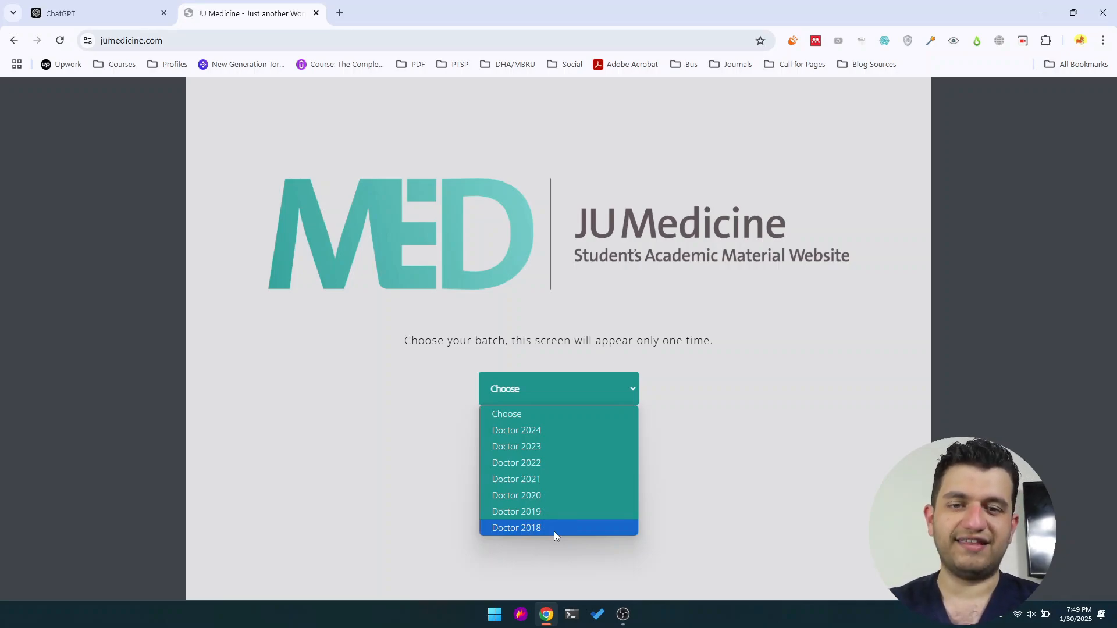
pyautogui.click(517, 447)
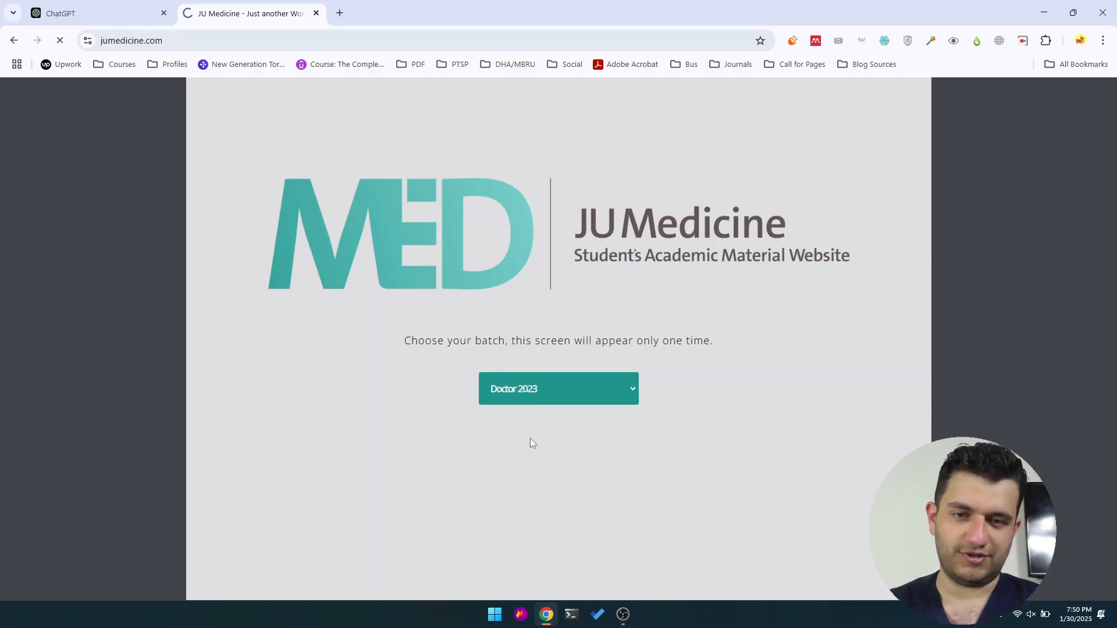
pyautogui.click(559, 389)
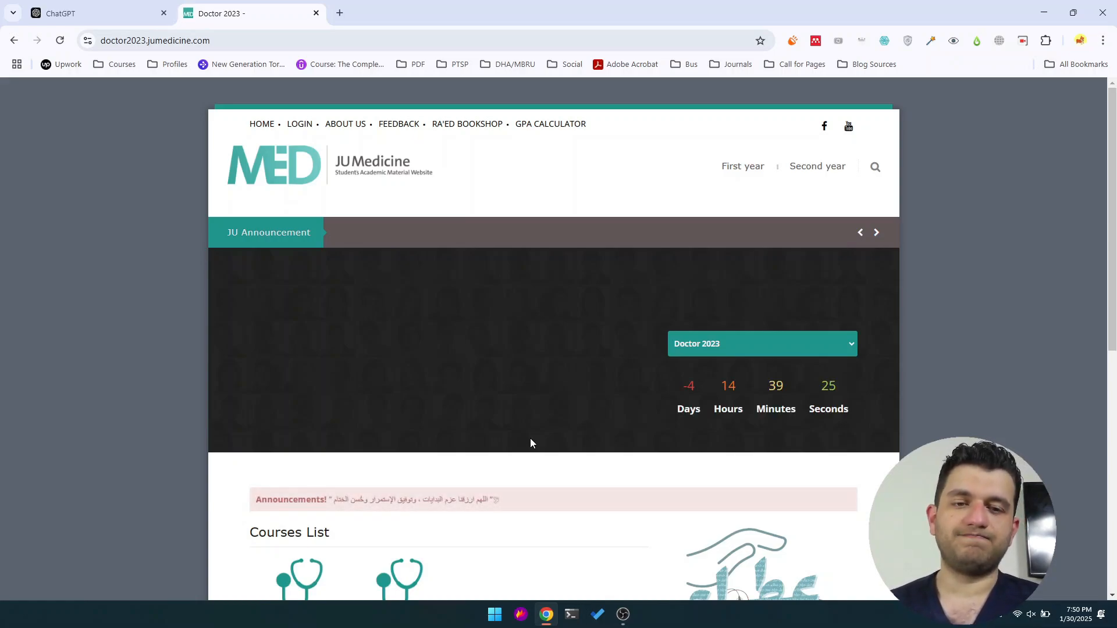
# Reach the Courses List and go into the Final exam course listings
pyautogui.scroll(-3)
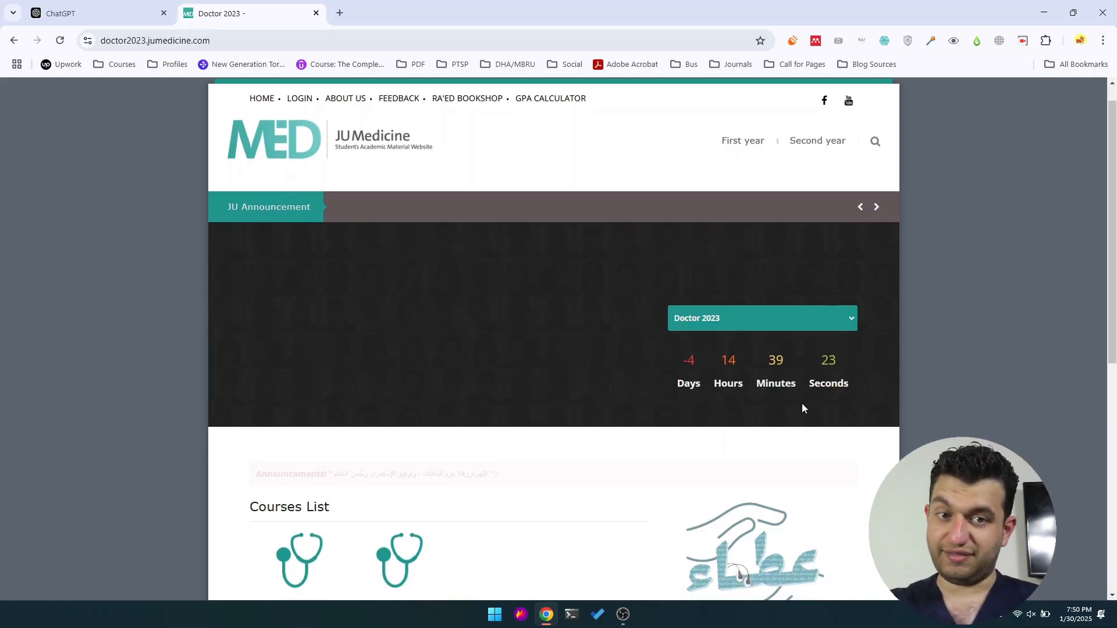
pyautogui.scroll(-3)
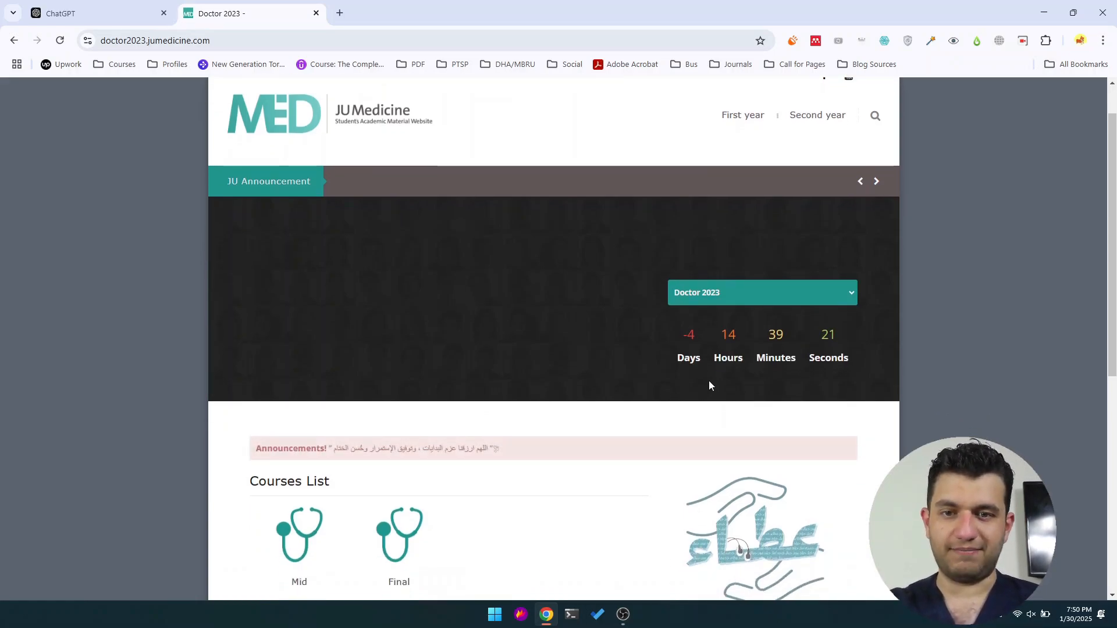
pyautogui.scroll(-3)
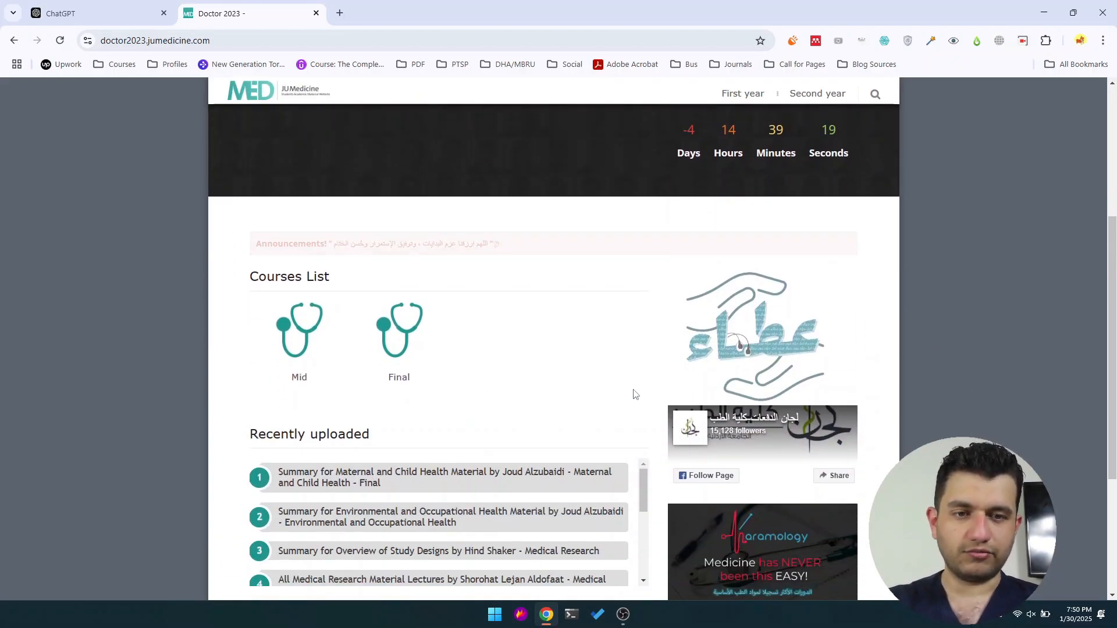
pyautogui.scroll(-3)
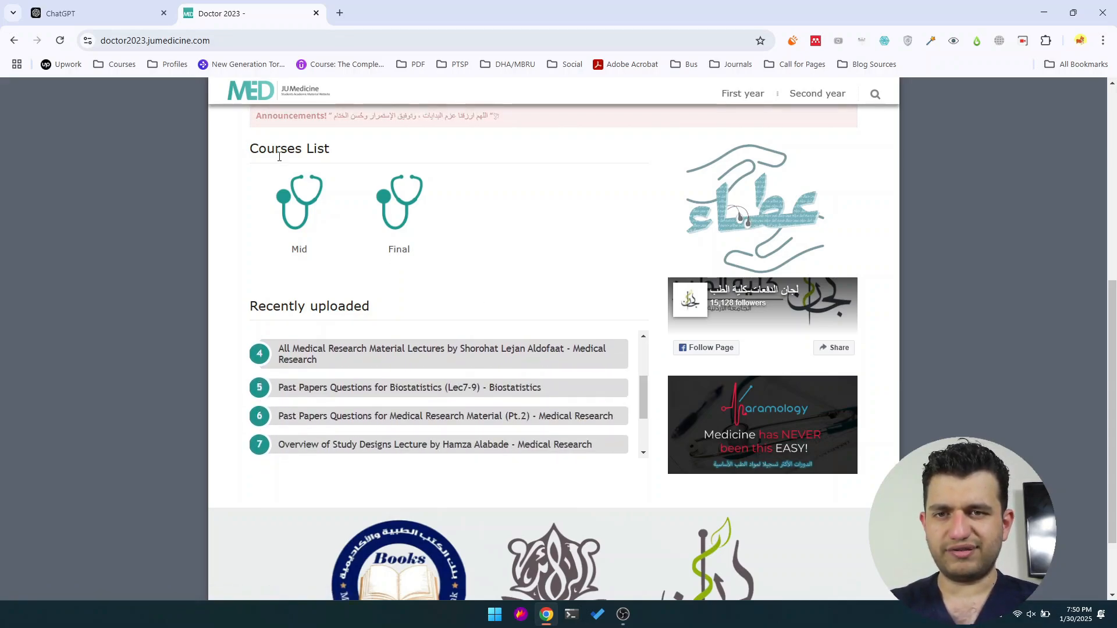
pyautogui.click(399, 200)
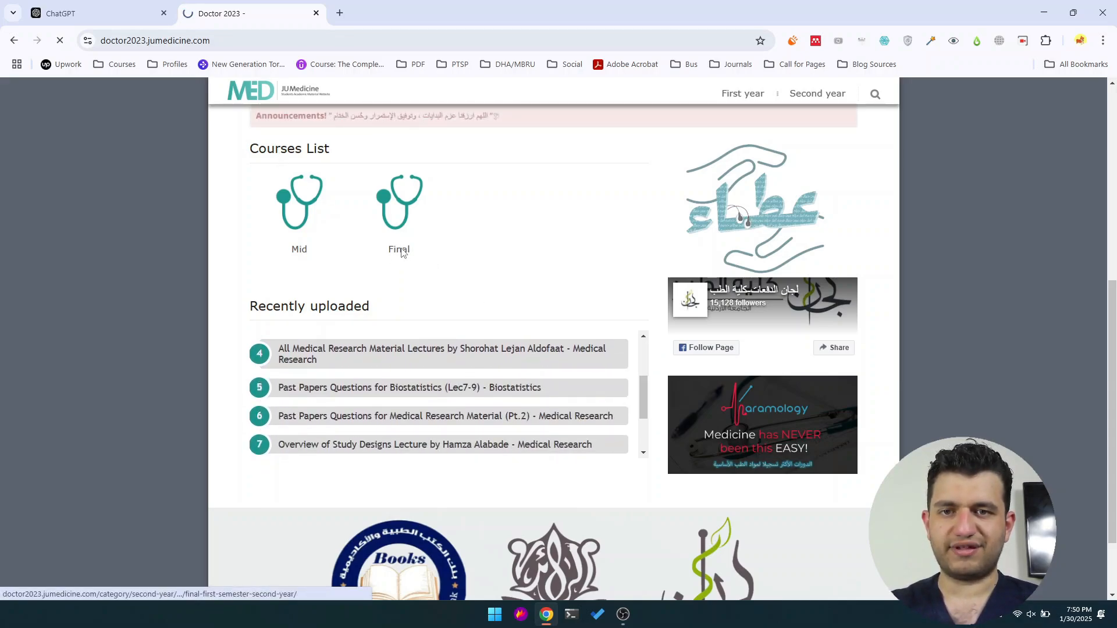
pyautogui.click(398, 203)
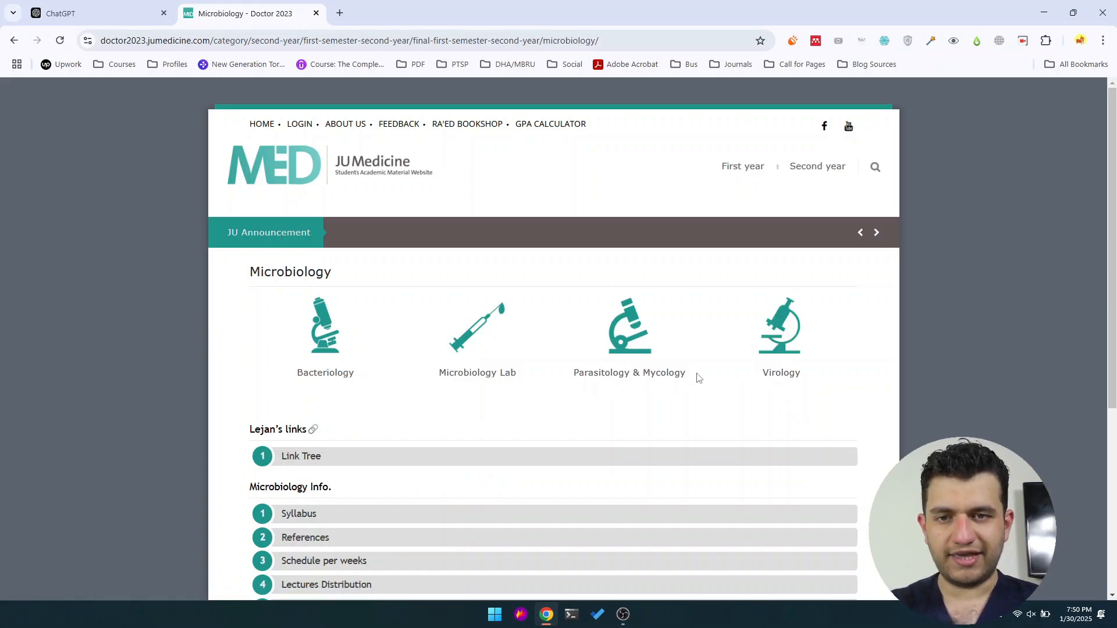
# Enter the Parasitology & Mycology course page and move down to the Mycotic infections slides
pyautogui.click(628, 332)
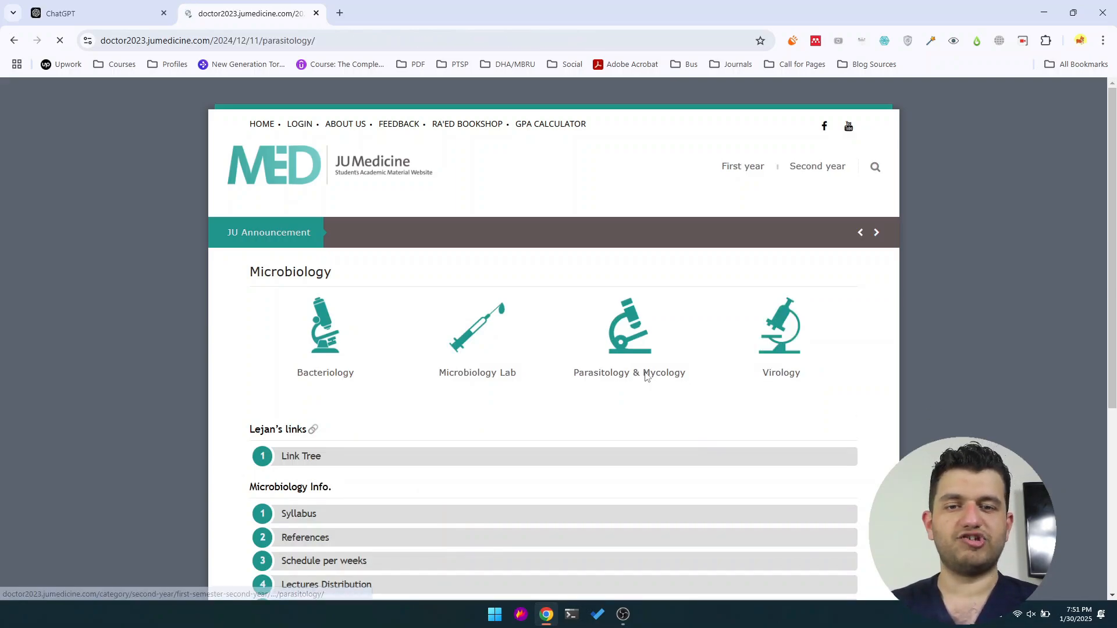
pyautogui.click(629, 326)
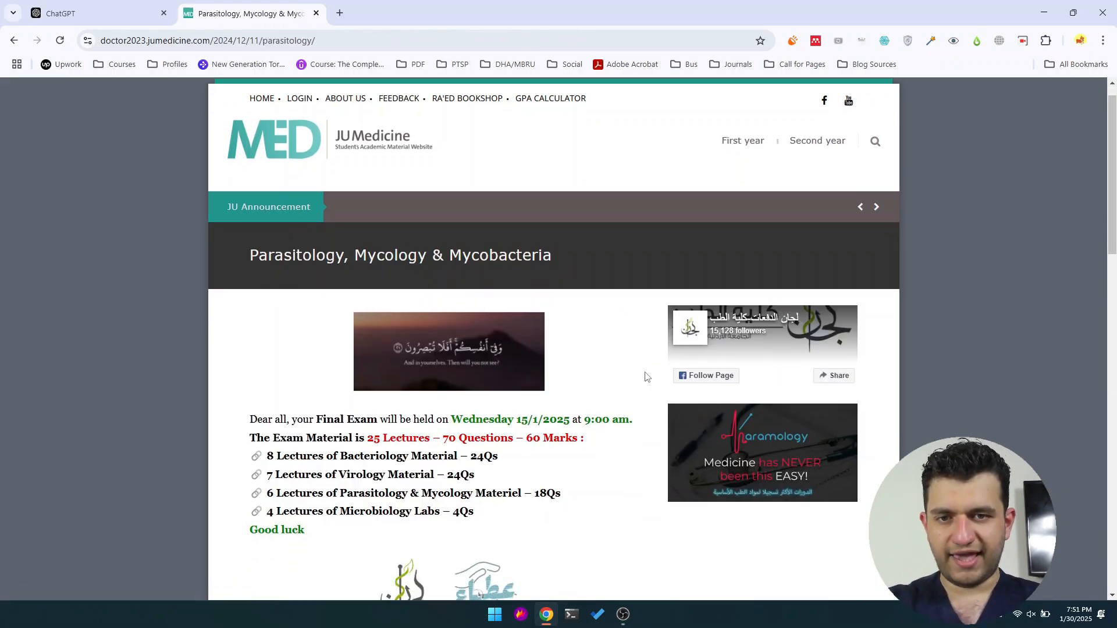
pyautogui.scroll(-3)
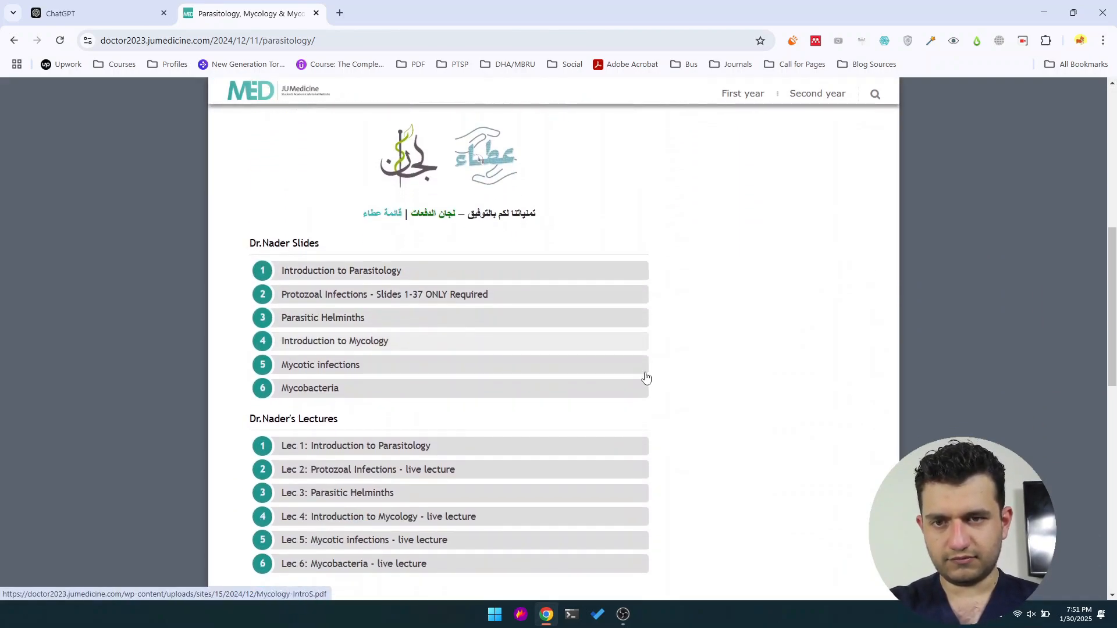
pyautogui.scroll(-3)
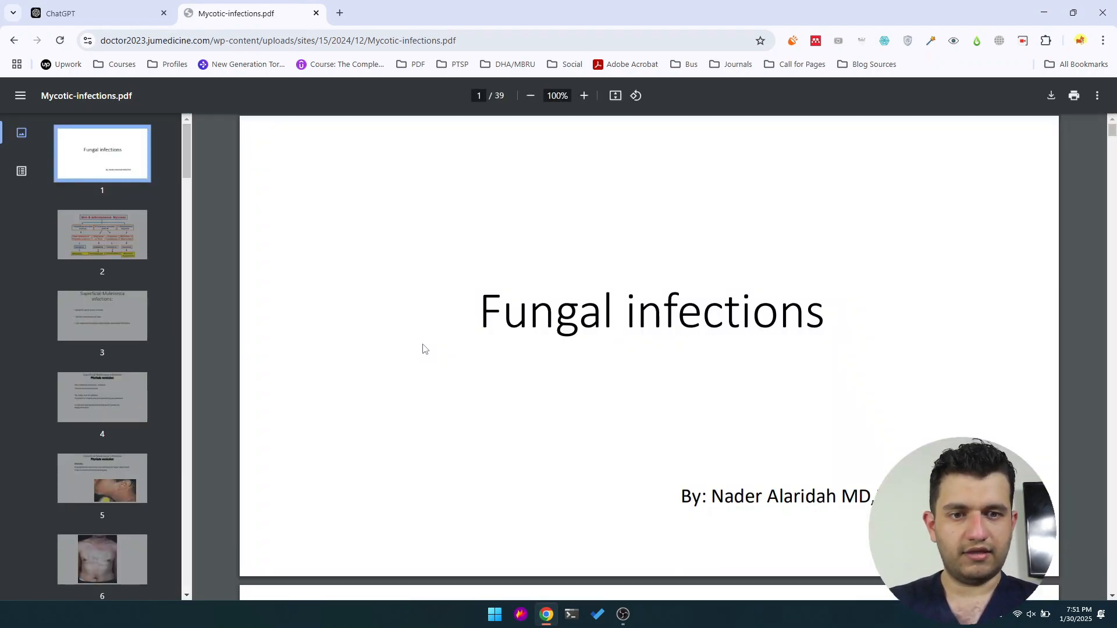
# Page through the Fungal infections slides to slide 3 of 39
pyautogui.moveTo(709, 496); pyautogui.dragTo(837, 496)
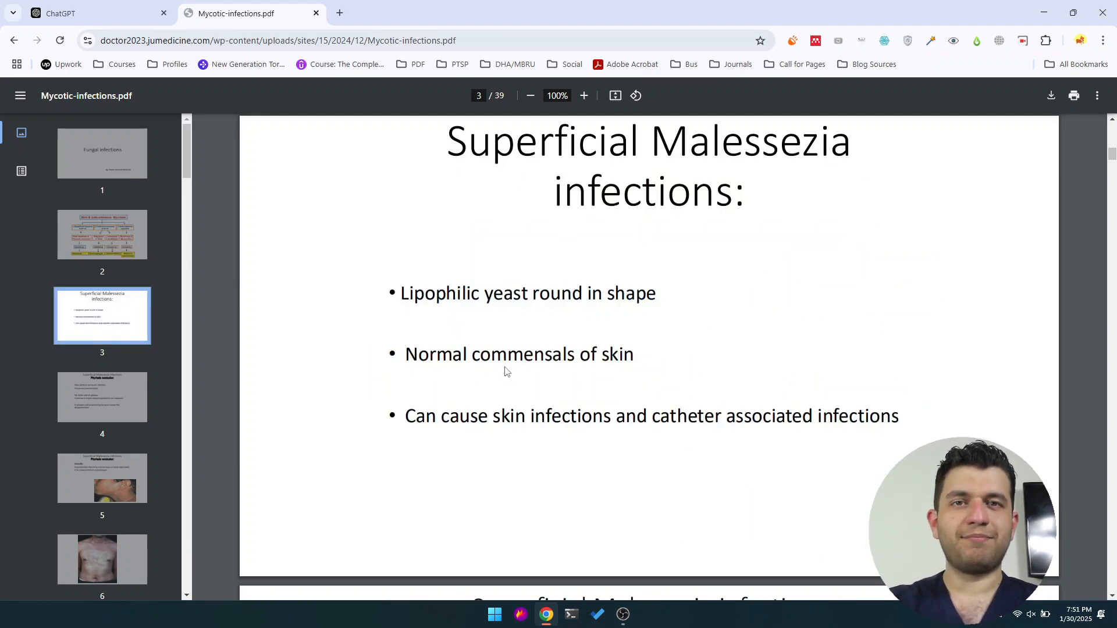
pyautogui.scroll(-3)
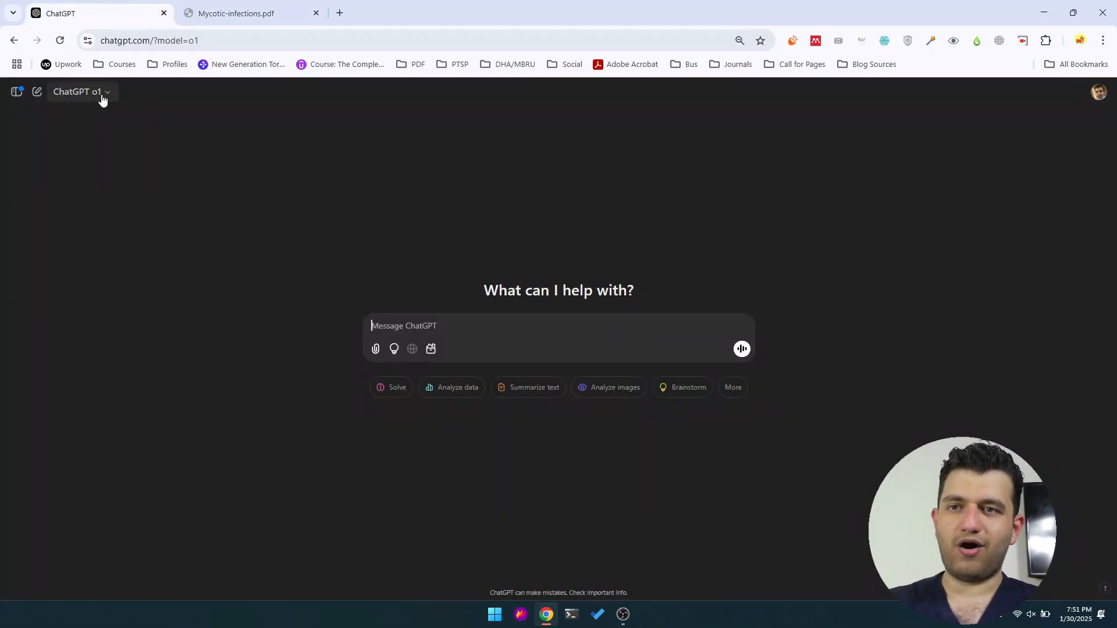
# Show ChatGPT's available models, keeping o1 selected
pyautogui.click(82, 91)
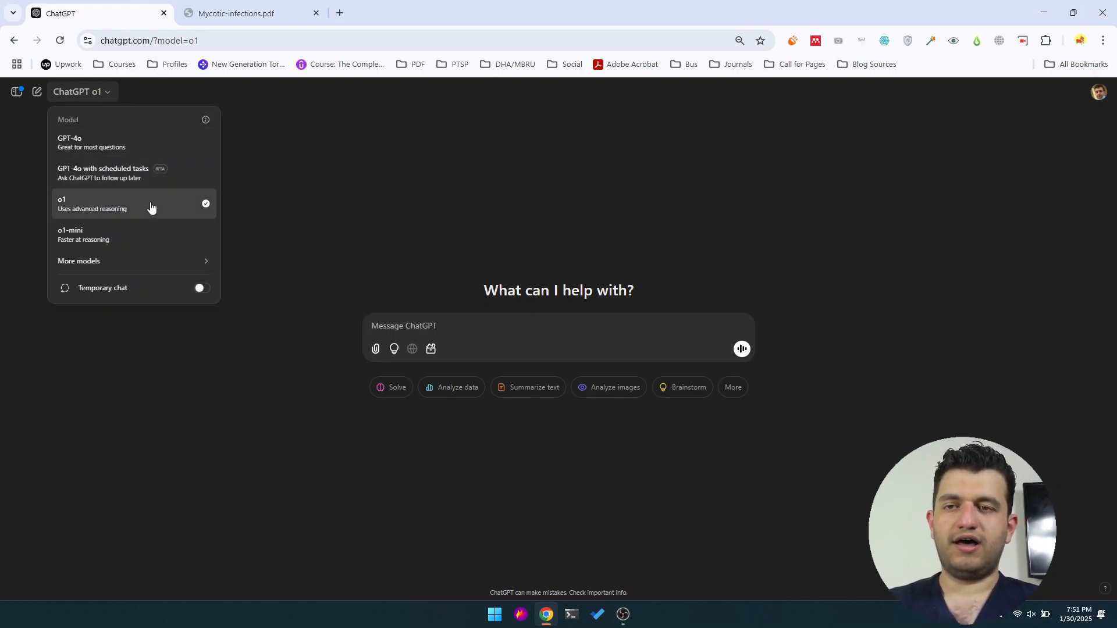
pyautogui.moveTo(486, 225)
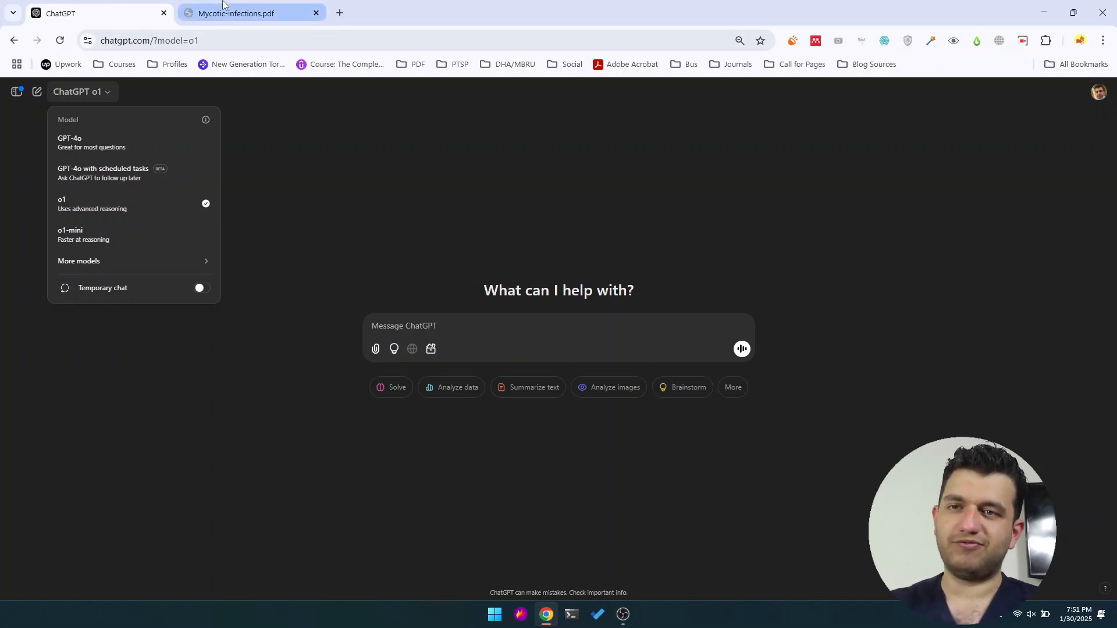
# Return to the Mycotic-infections.pdf tab in Chrome
pyautogui.click(247, 13)
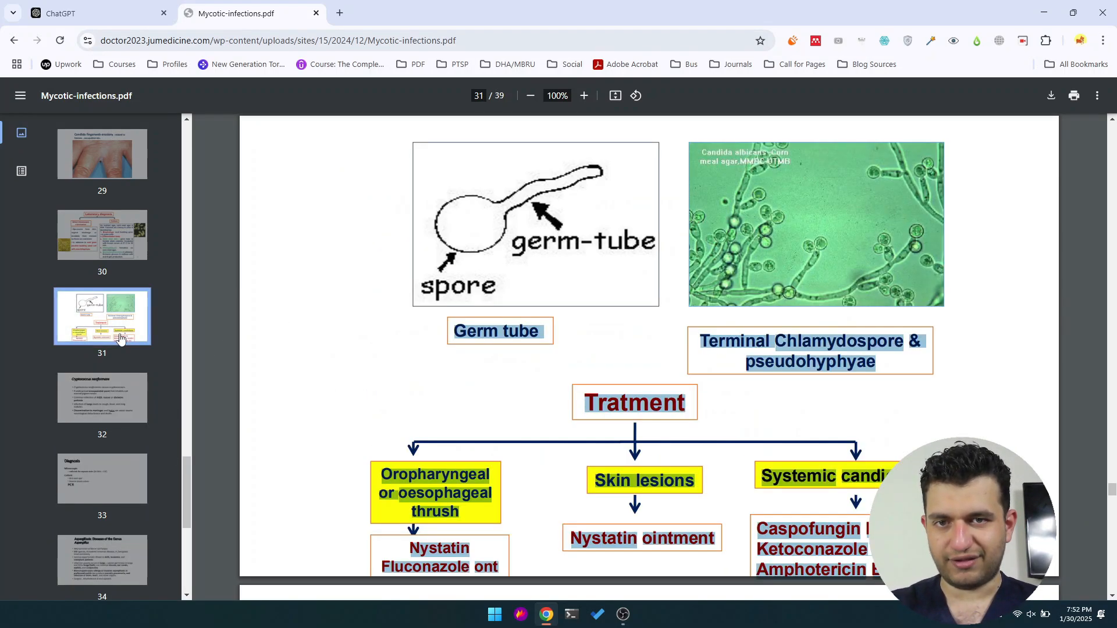
pyautogui.moveTo(461, 391)
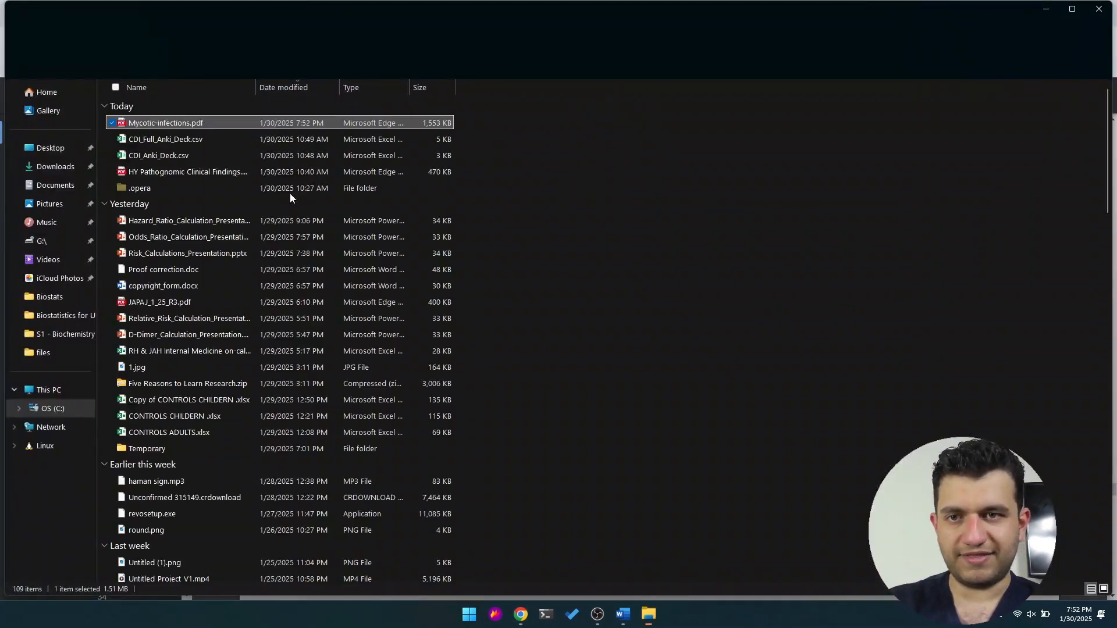
# Launch Mycotic-infections.pdf in Adobe Acrobat via its Open with menu
pyautogui.rightClick(169, 123)
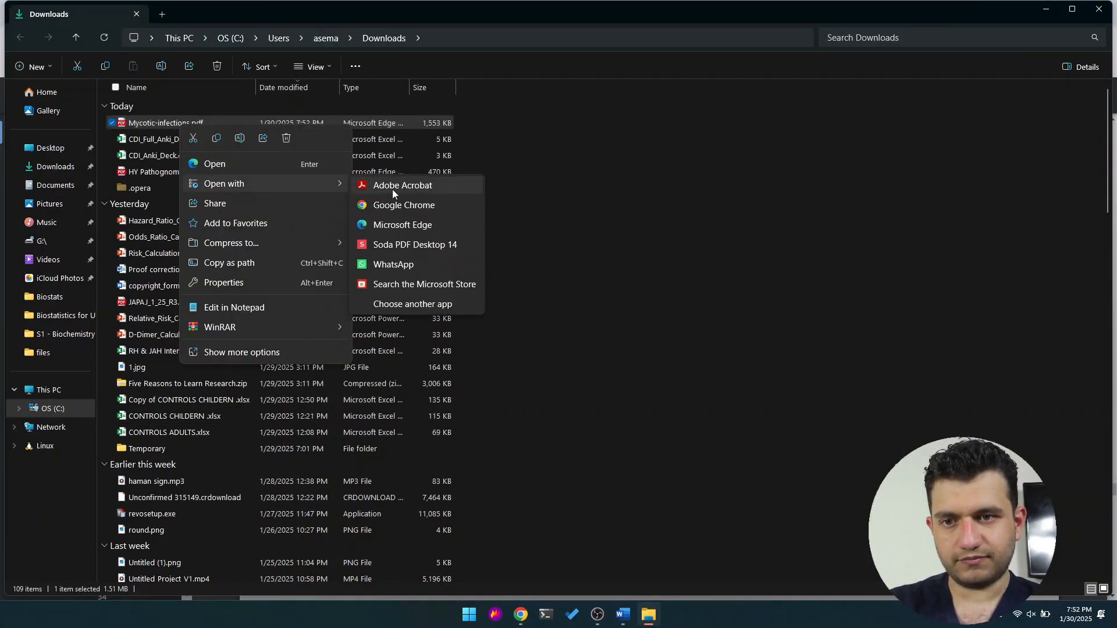
pyautogui.click(403, 185)
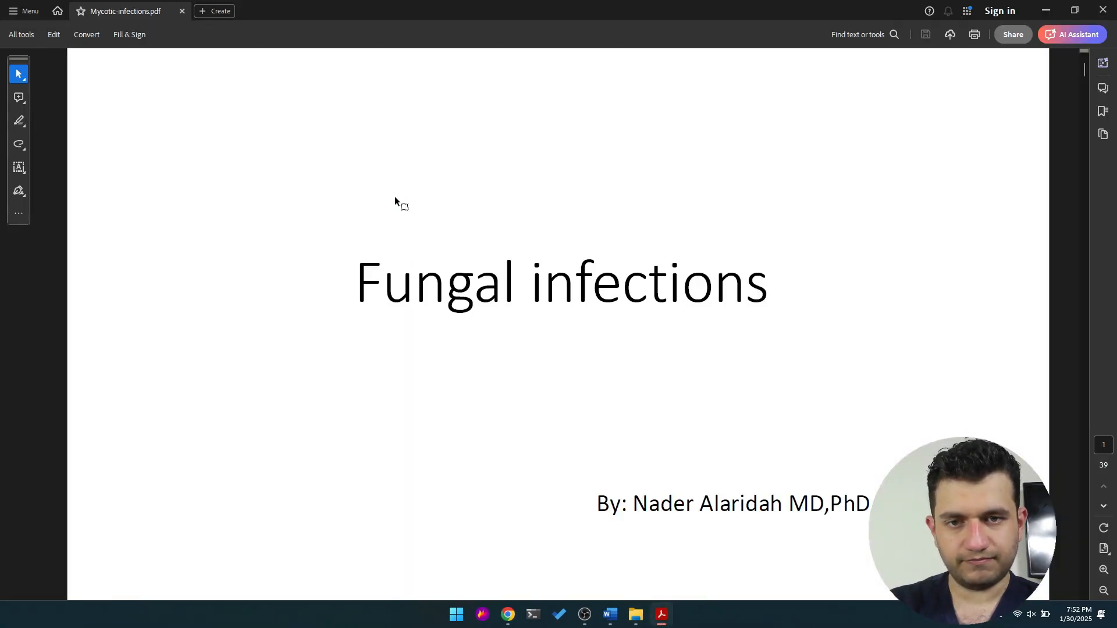
# Set the slides to continuous scrolling in Acrobat, skim them, and go back to ChatGPT
pyautogui.scroll(-3)
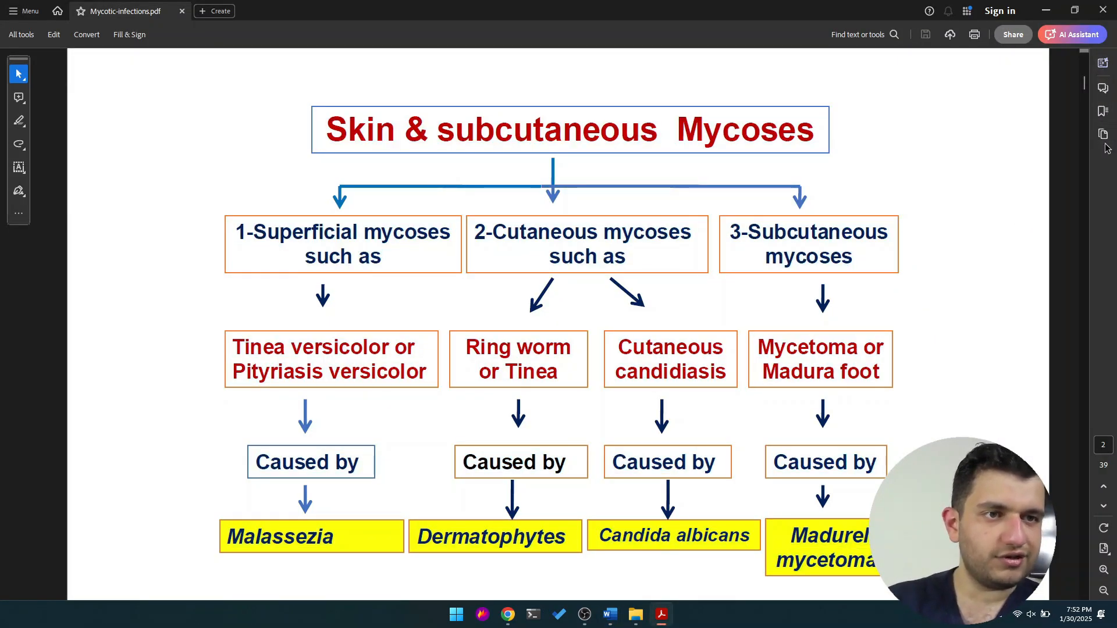
pyautogui.click(1102, 134)
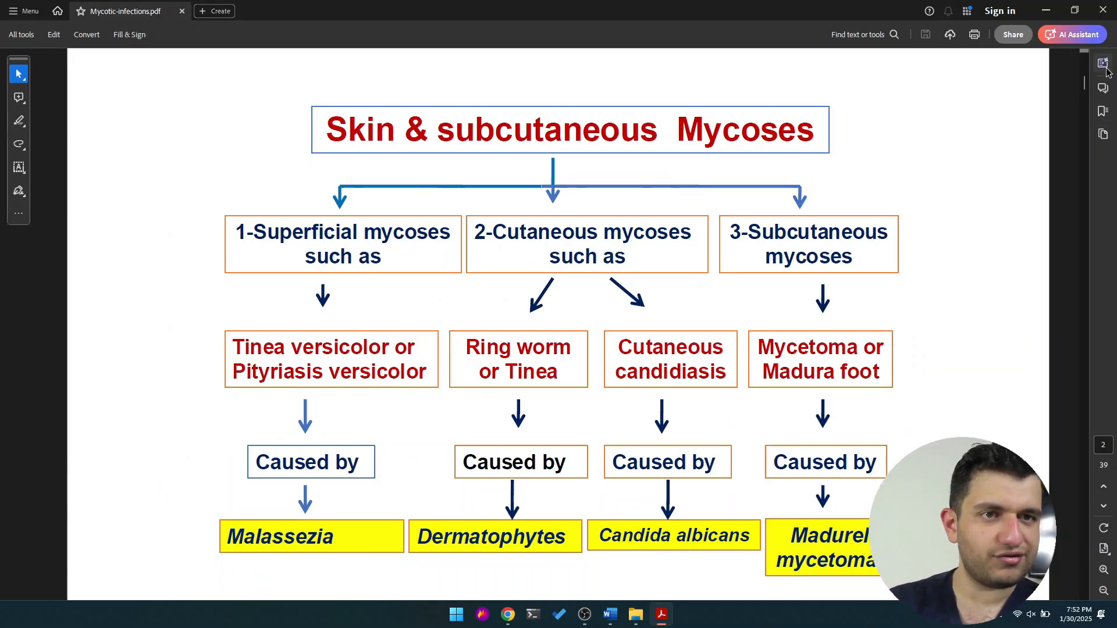
pyautogui.moveTo(62, 49)
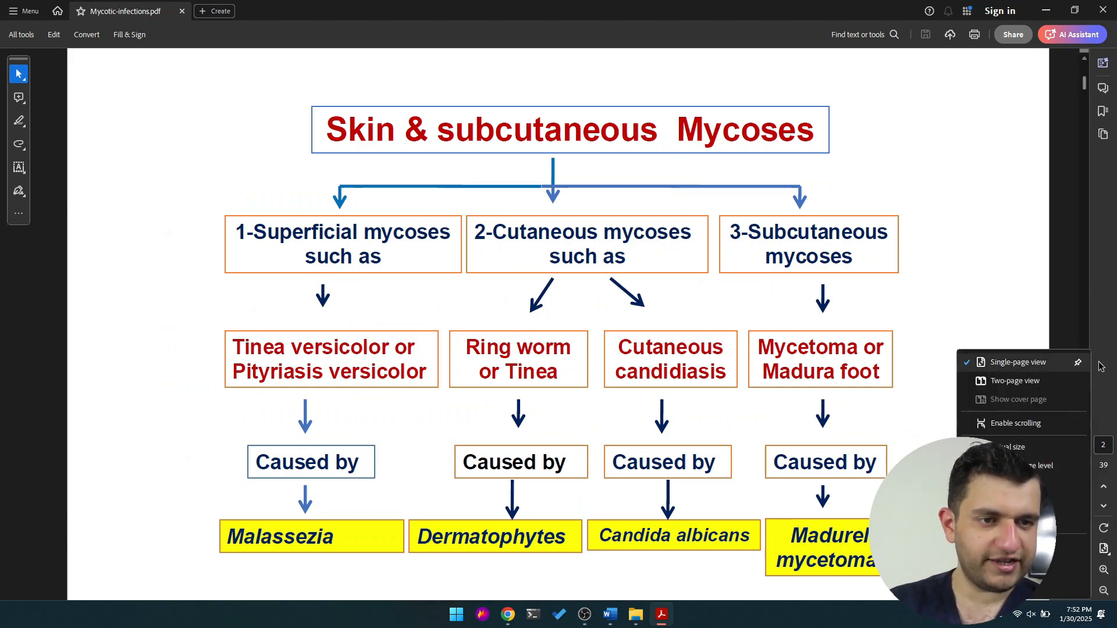
pyautogui.moveTo(1040, 465)
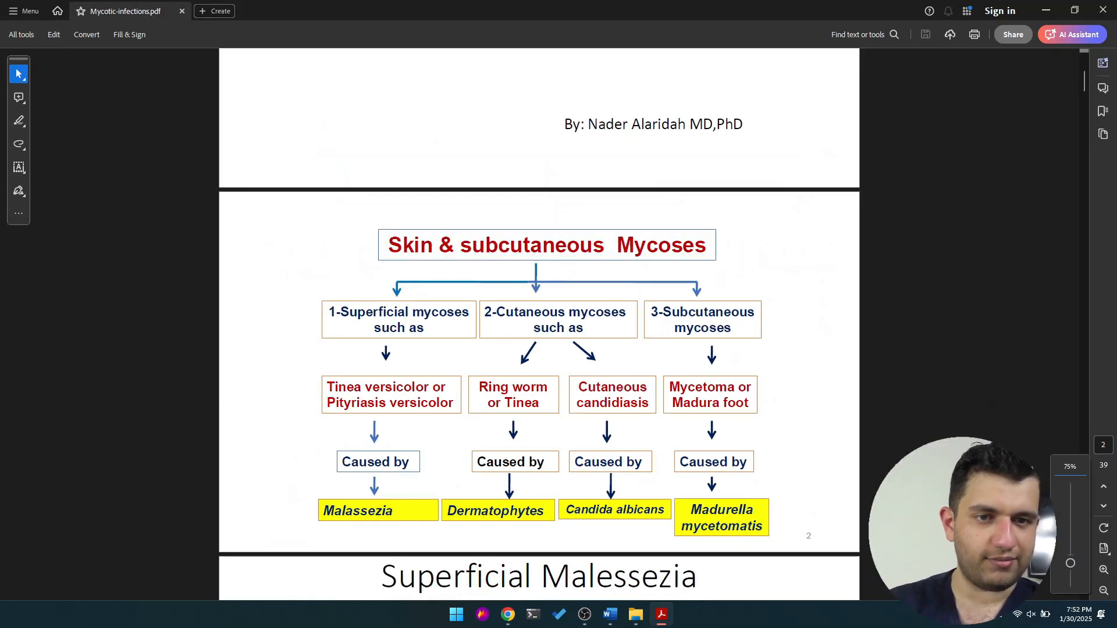
pyautogui.scroll(-3)
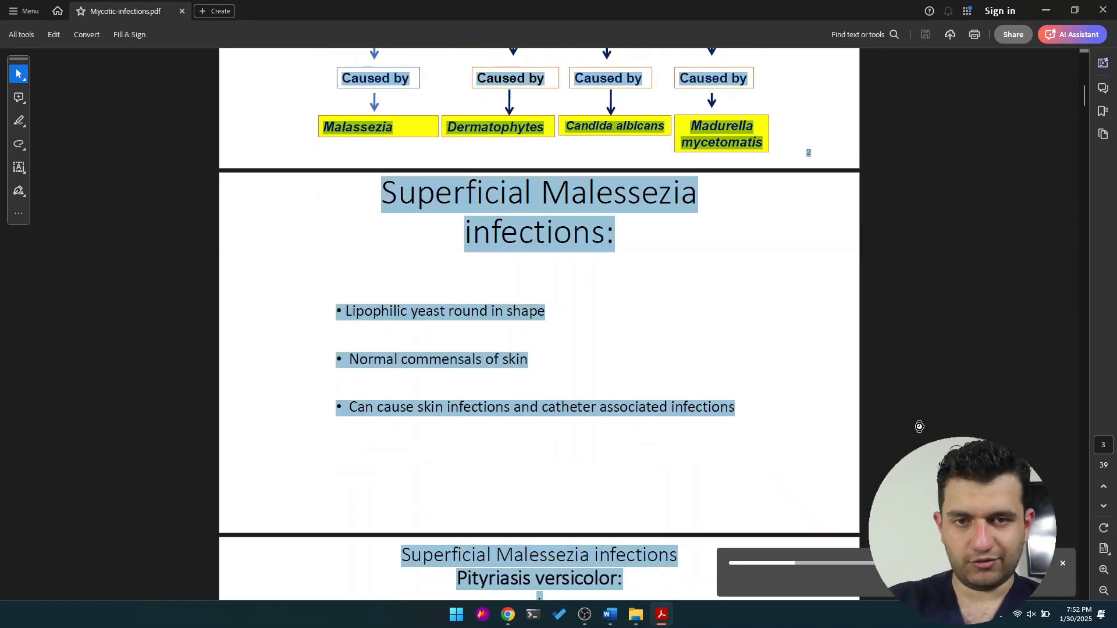
pyautogui.click(610, 615)
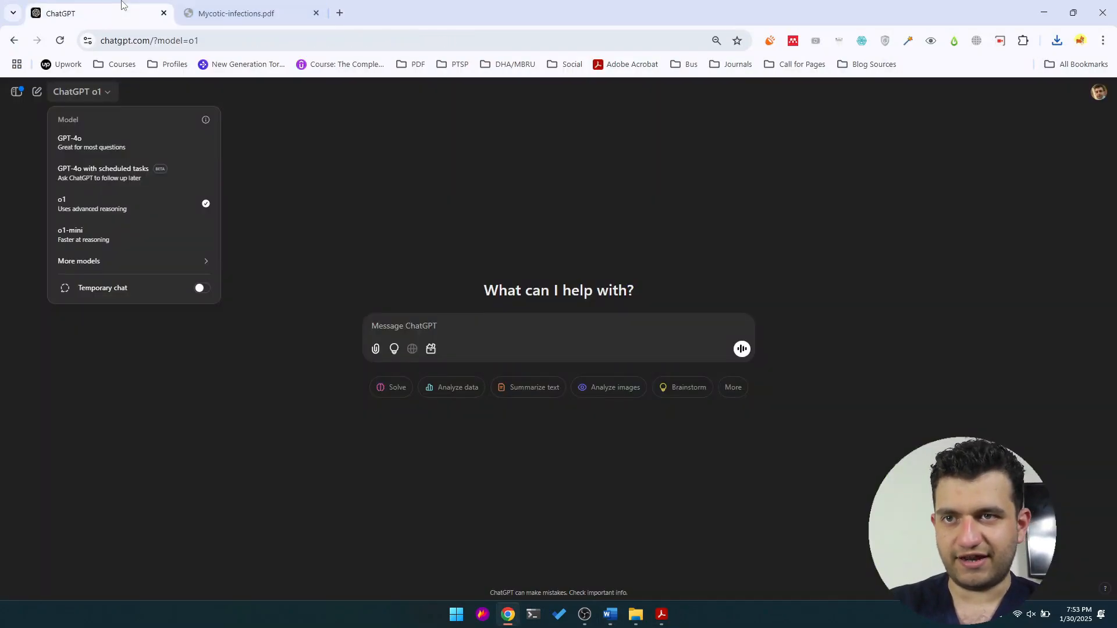
# Write a request for focused, exam-relevant Anki cards ahead of the pasted slideshow text
pyautogui.click(529, 335)
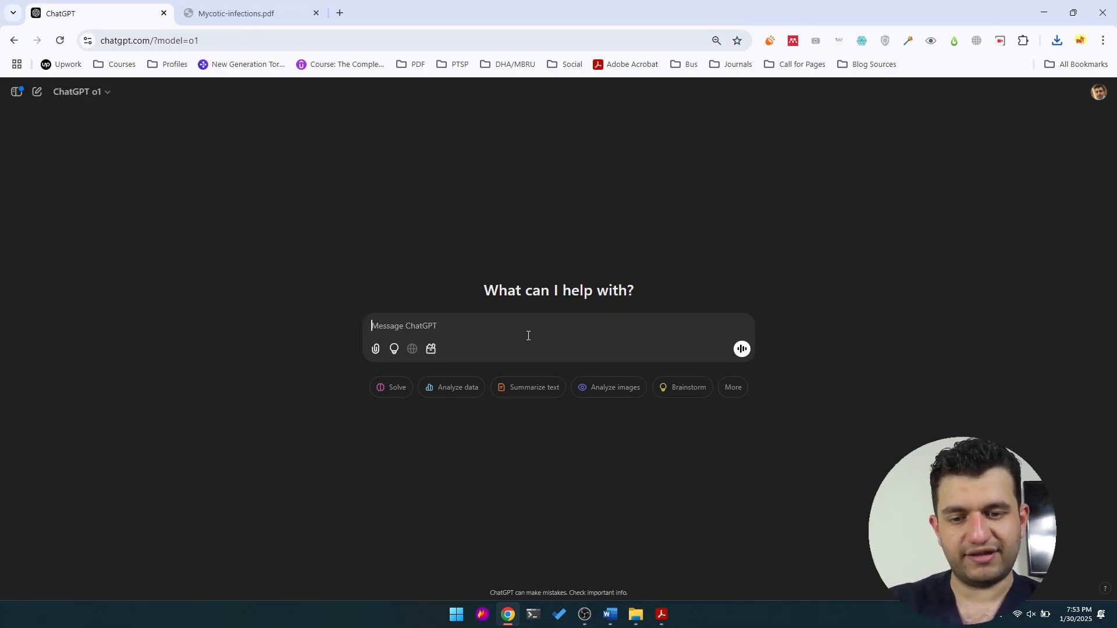
pyautogui.moveTo(682, 237)
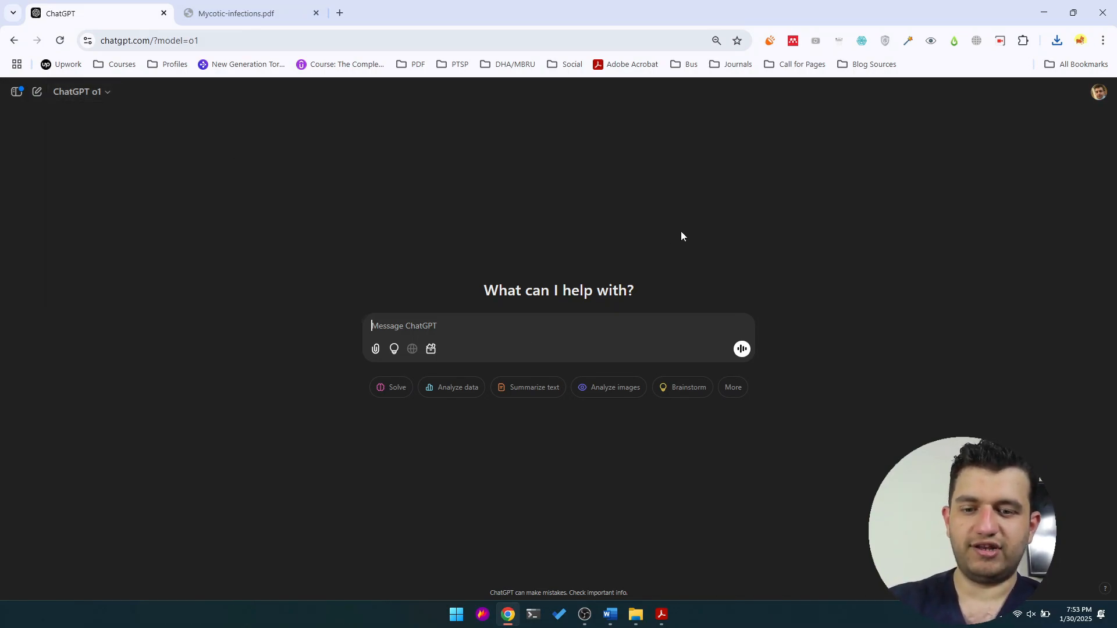
pyautogui.write('this is a slideshow b')
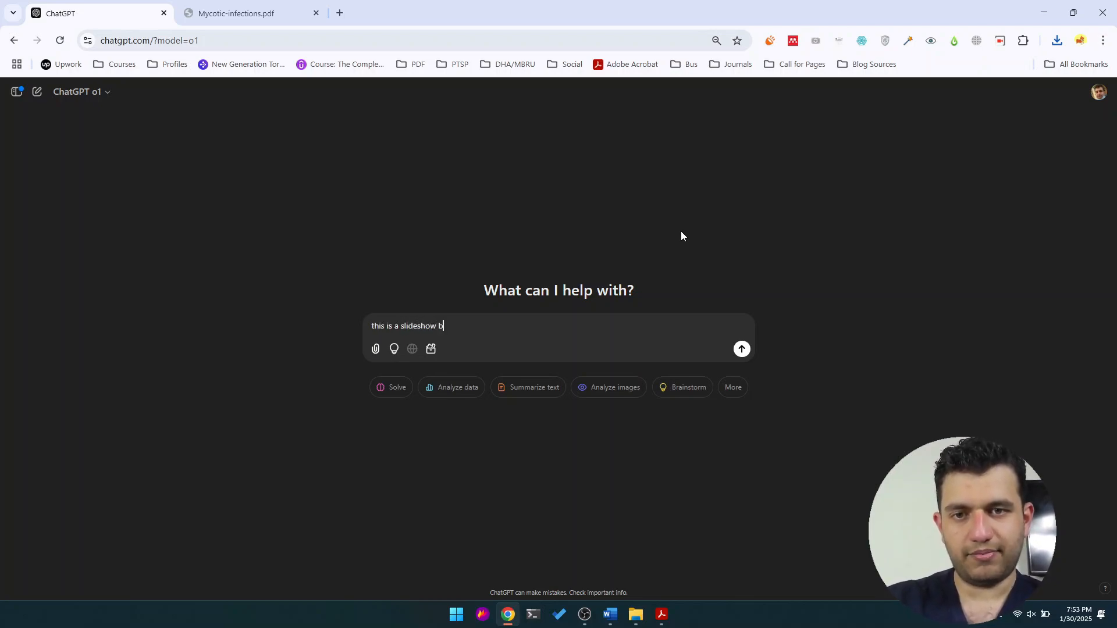
pyautogui.write('y doctor ar')
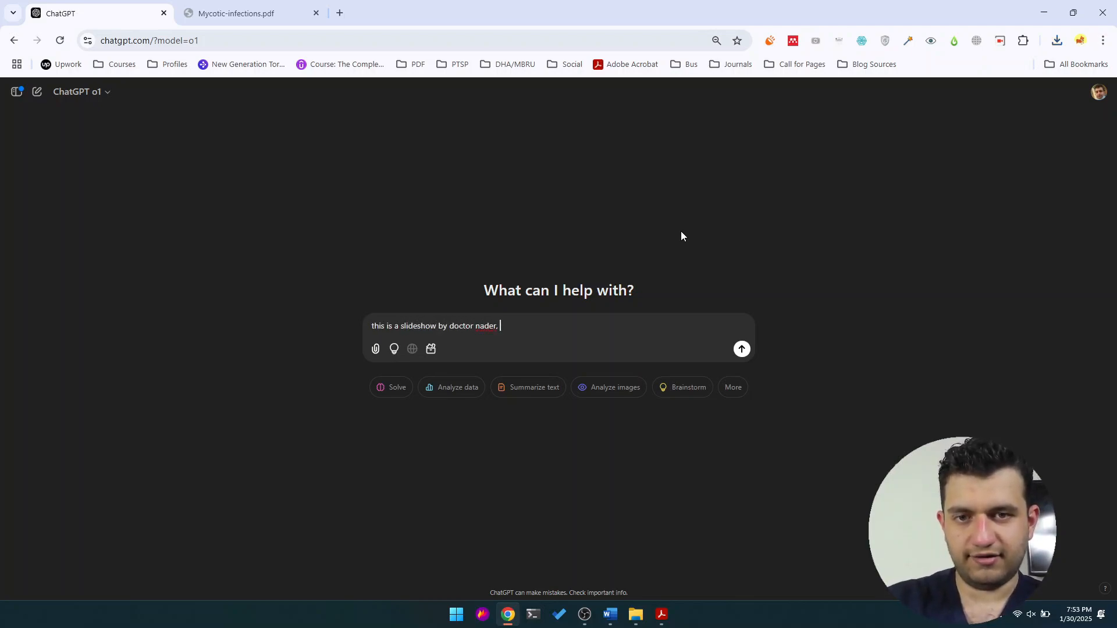
pyautogui.write('great guy, could you please')
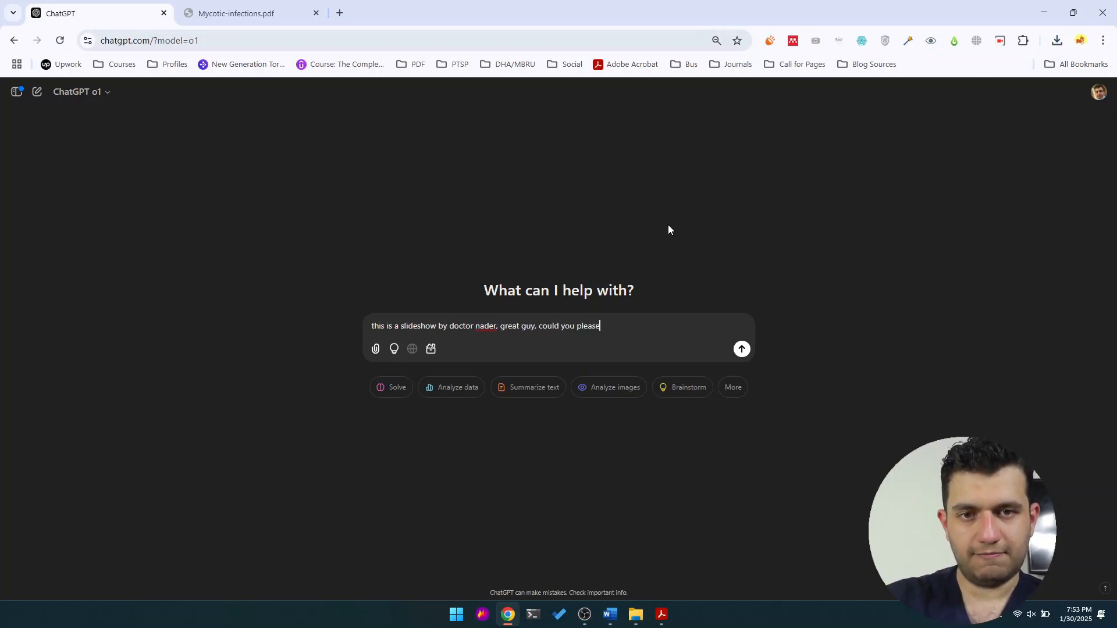
pyautogui.write('make anki')
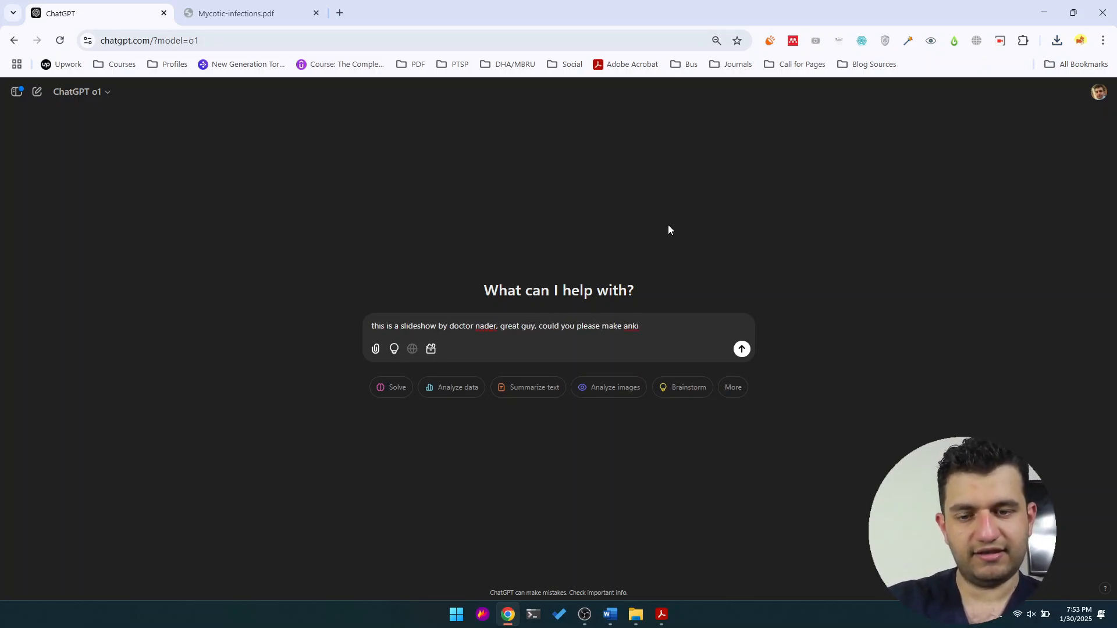
pyautogui.write('cards that are o')
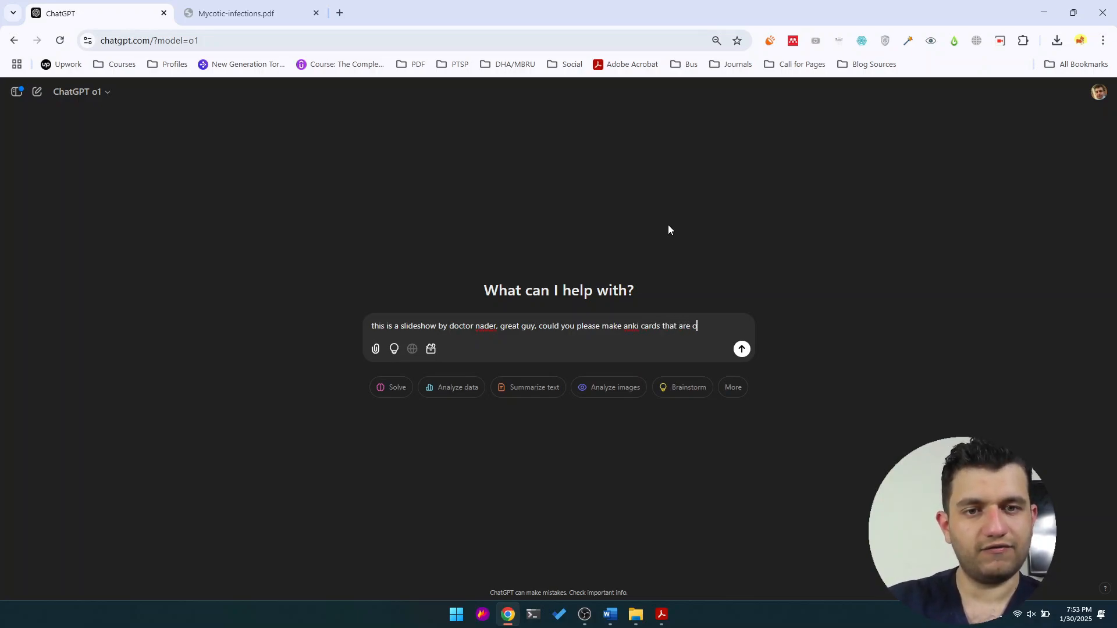
pyautogui.write('focused and n')
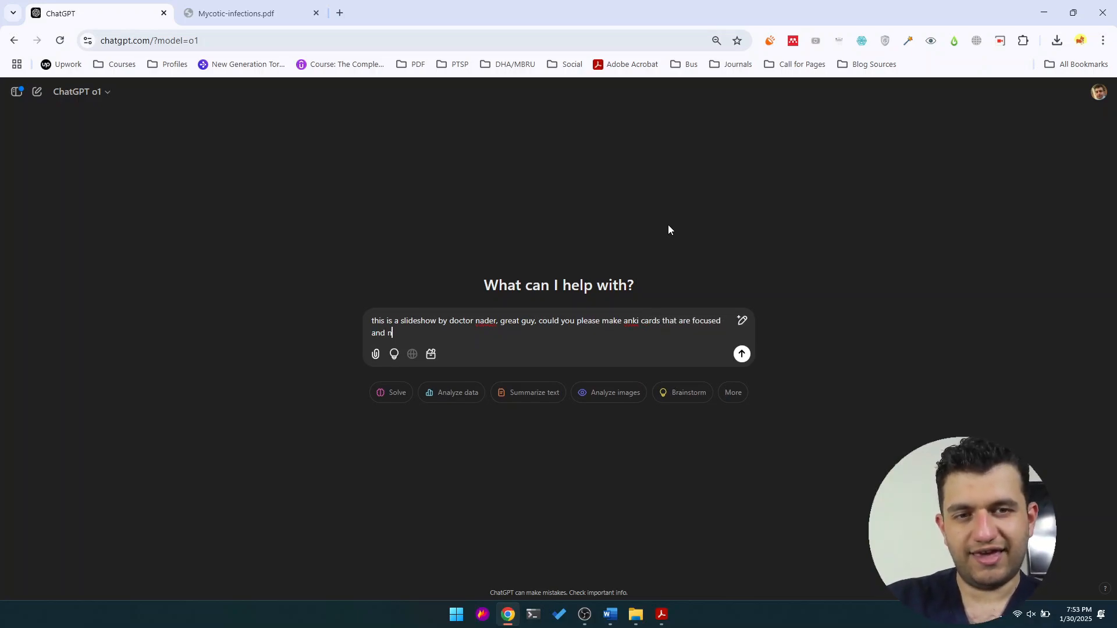
pyautogui.write('ot about silly s')
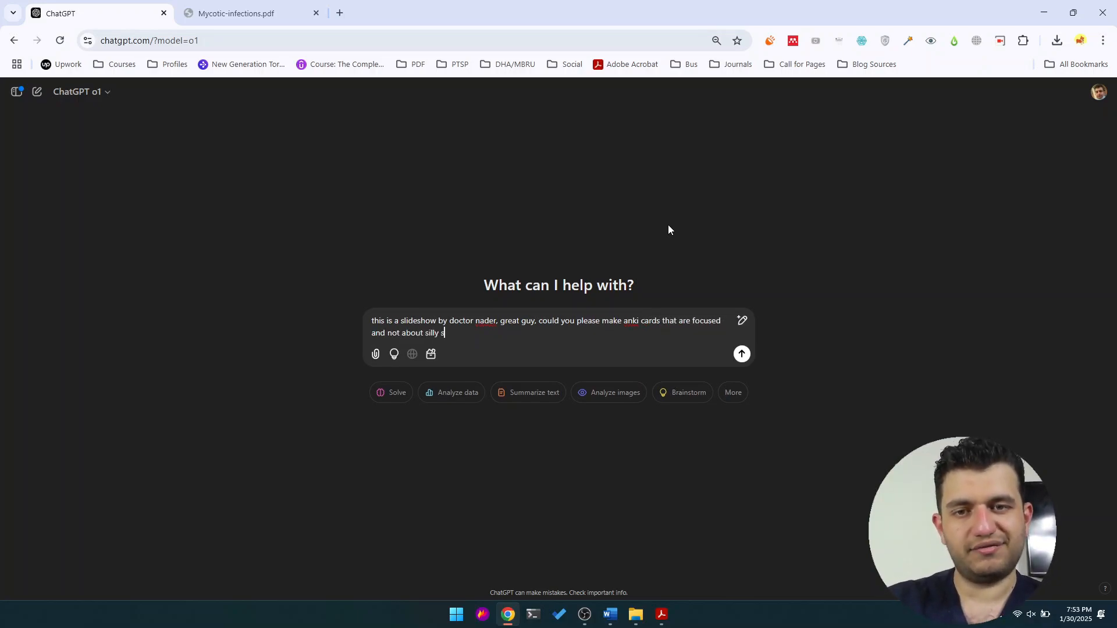
pyautogui.write('tuff but stuff that get examined, make many but not too many (Fungal infections')
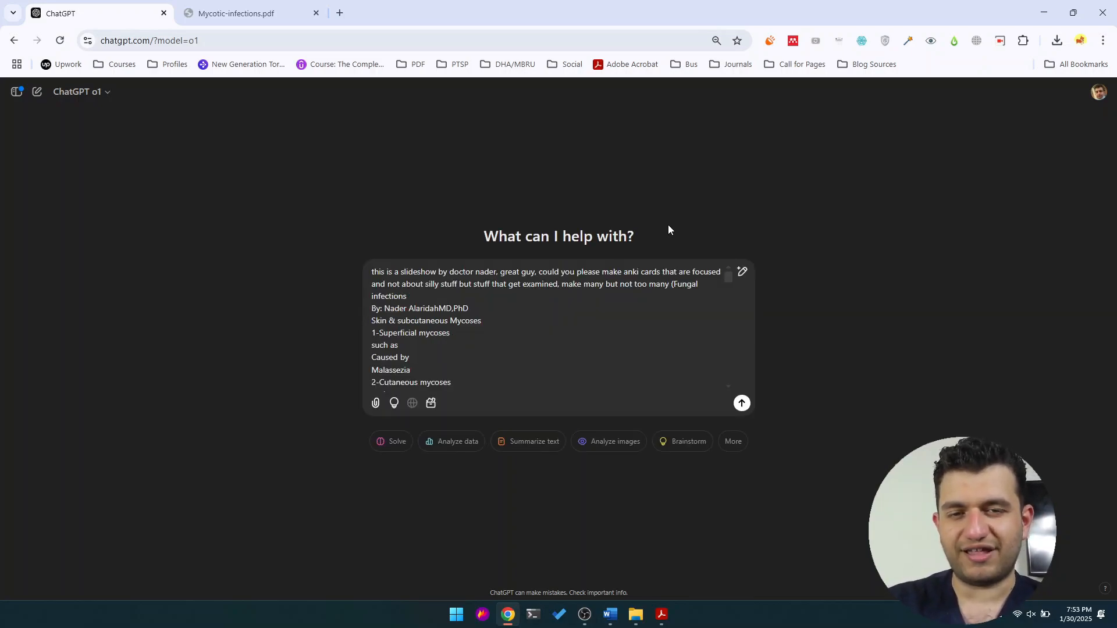
pyautogui.scroll(-3)
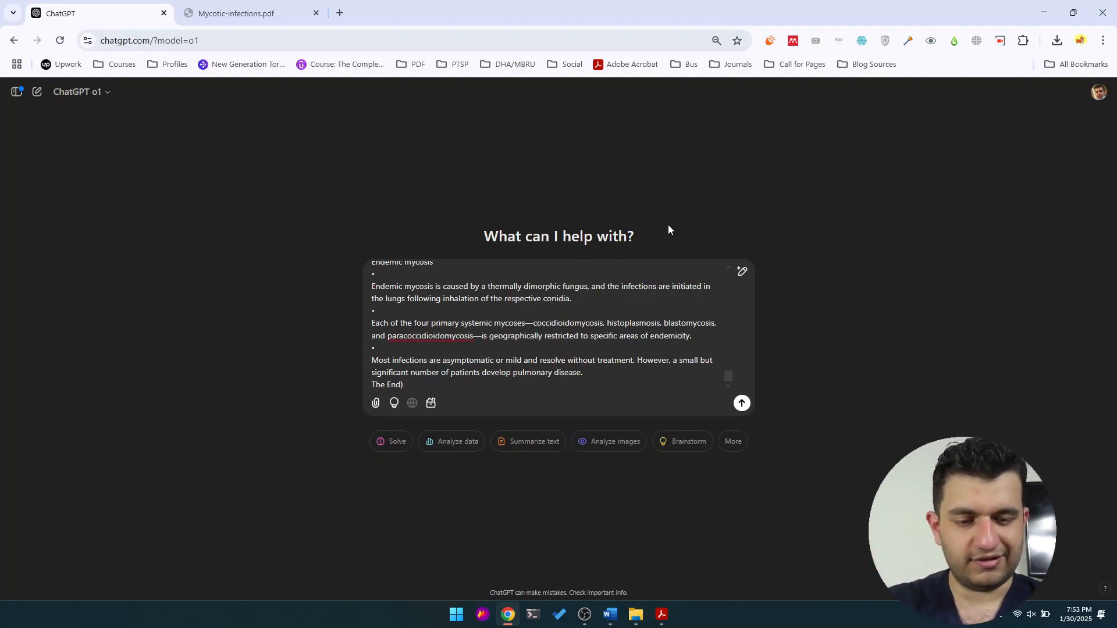
pyautogui.click(743, 403)
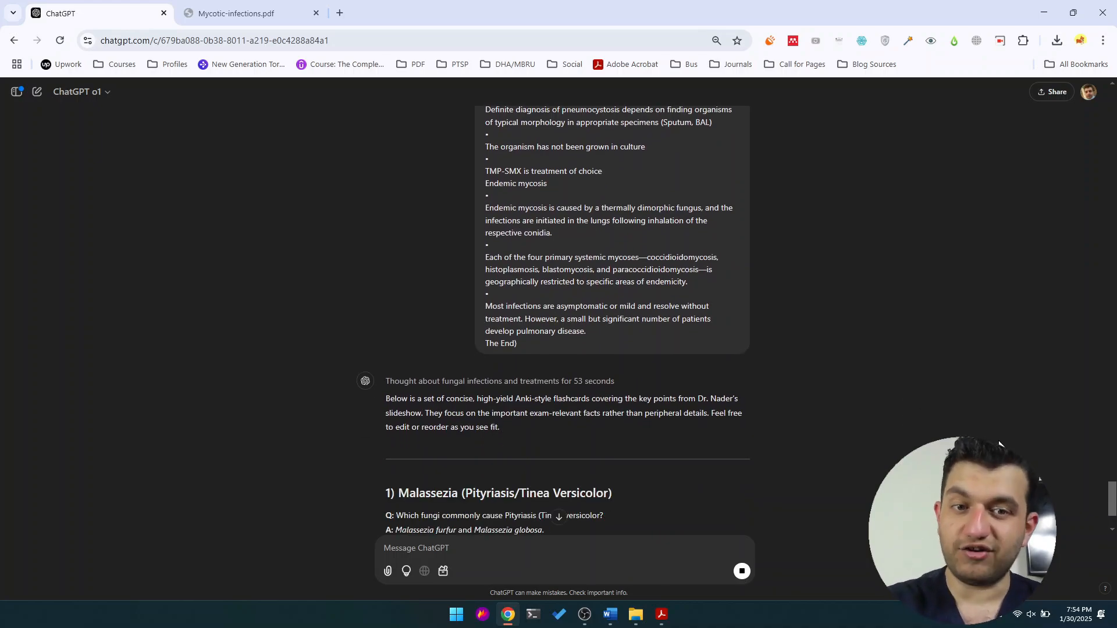
# Follow the streaming flashcard reply down to its 'How to Use These Cards' section
pyautogui.scroll(-3)
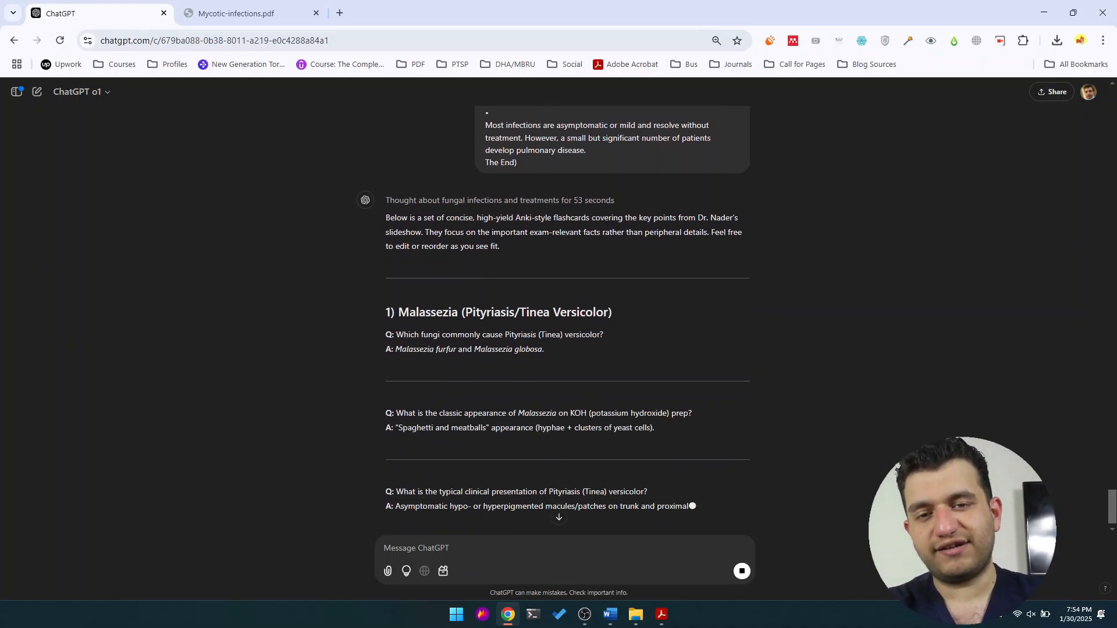
pyautogui.scroll(-3)
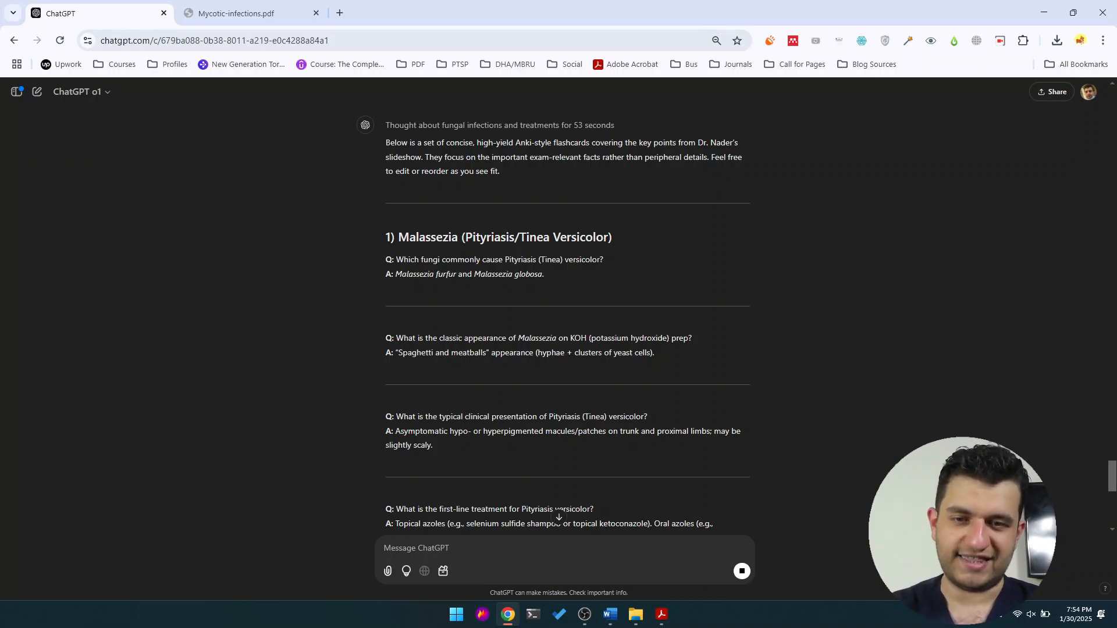
pyautogui.scroll(-3)
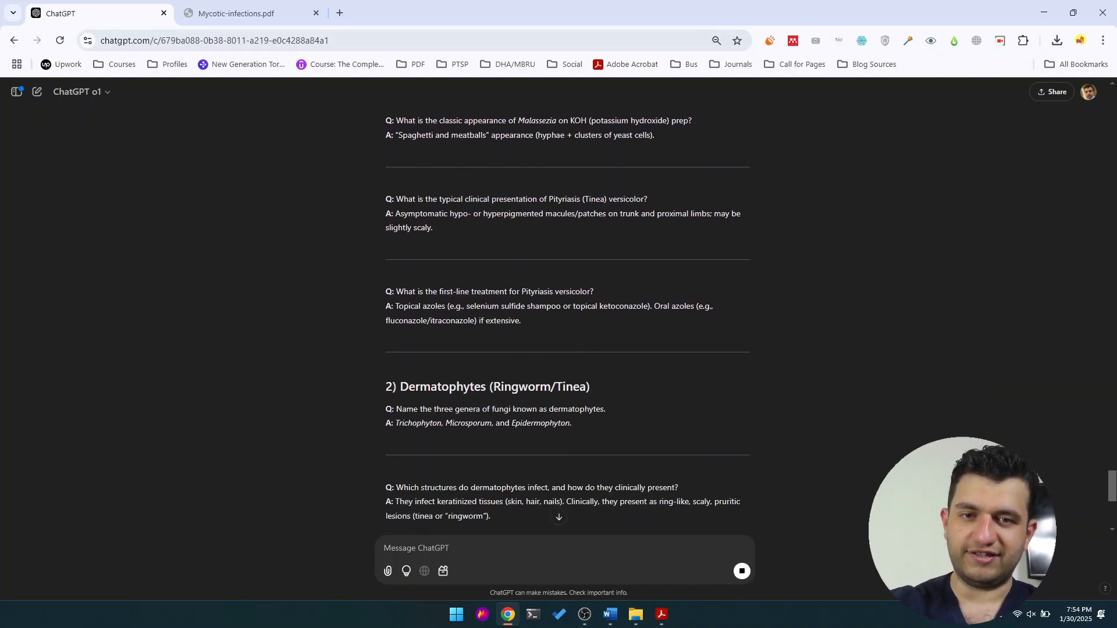
pyautogui.scroll(-3)
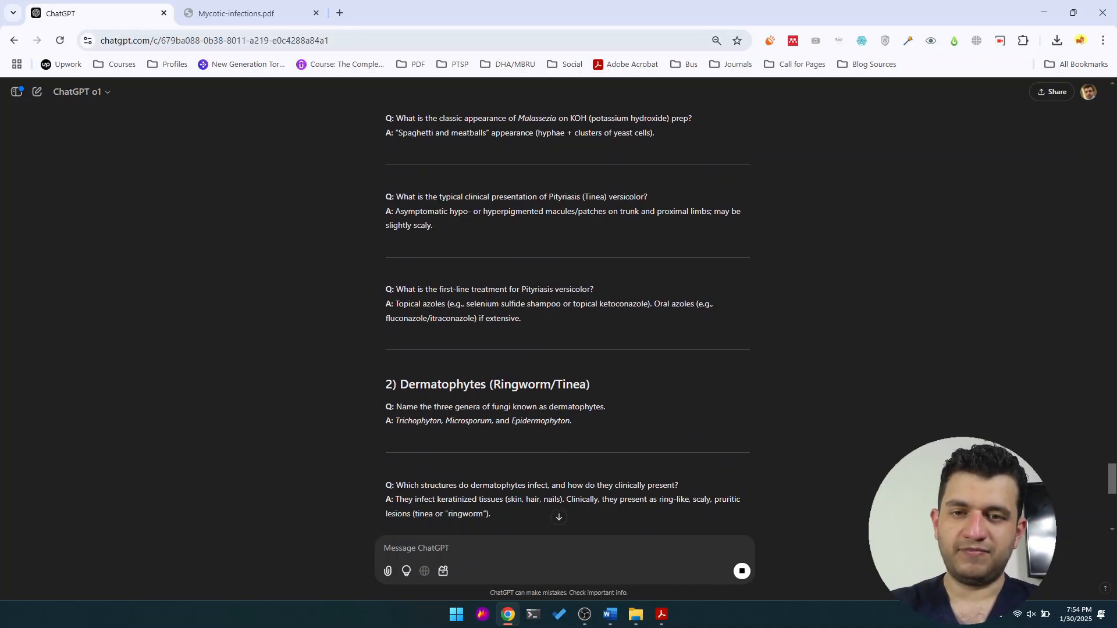
pyautogui.scroll(-3)
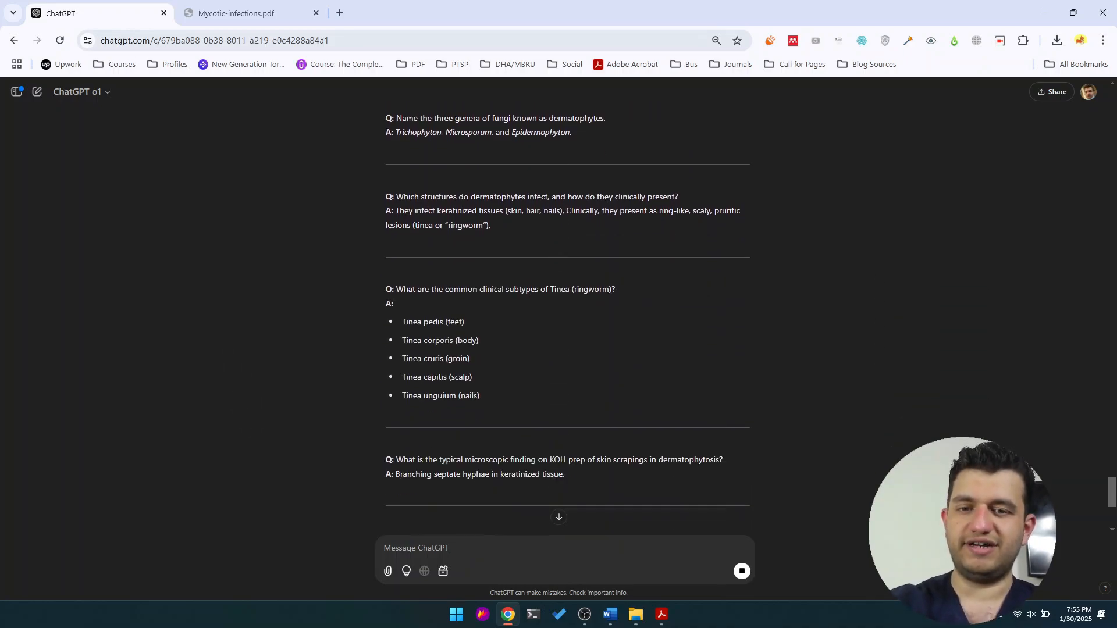
pyautogui.scroll(-3)
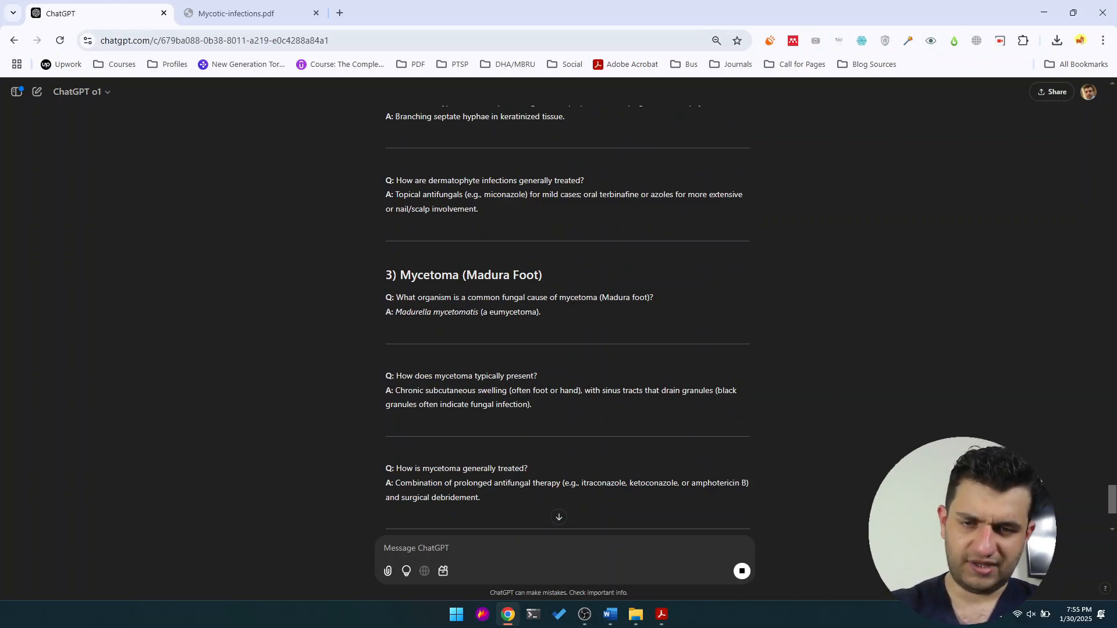
pyautogui.scroll(-3)
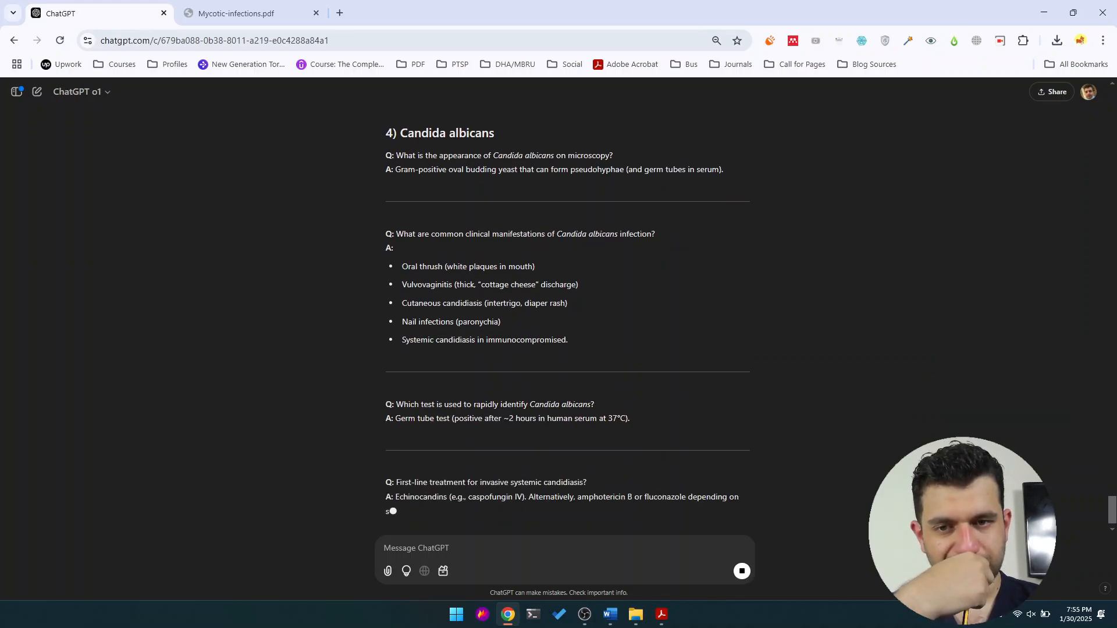
pyautogui.scroll(-3)
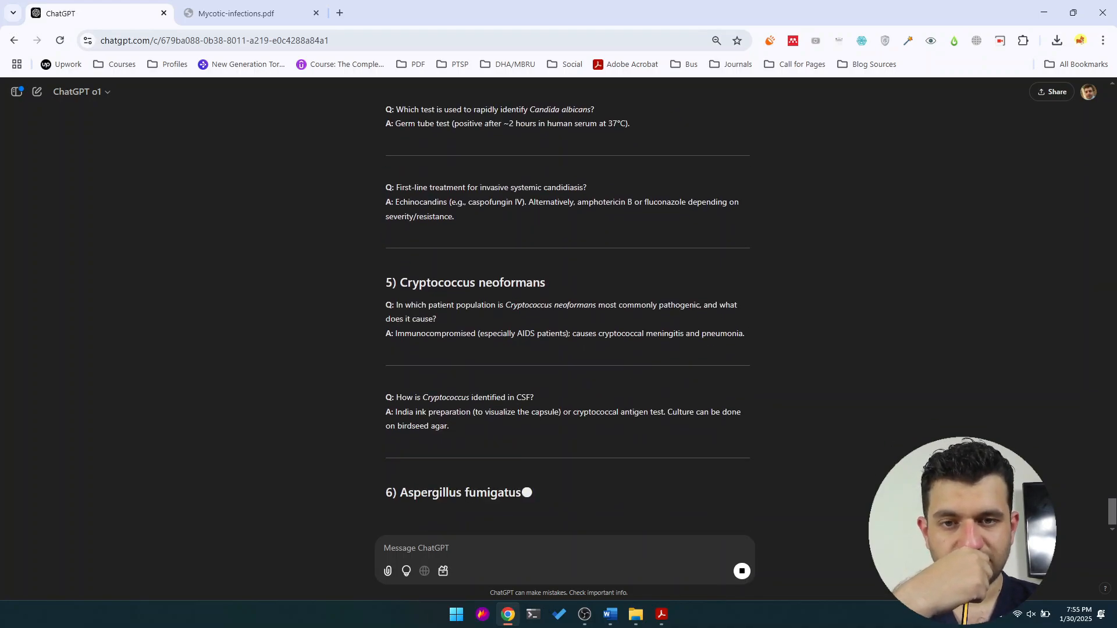
pyautogui.scroll(-3)
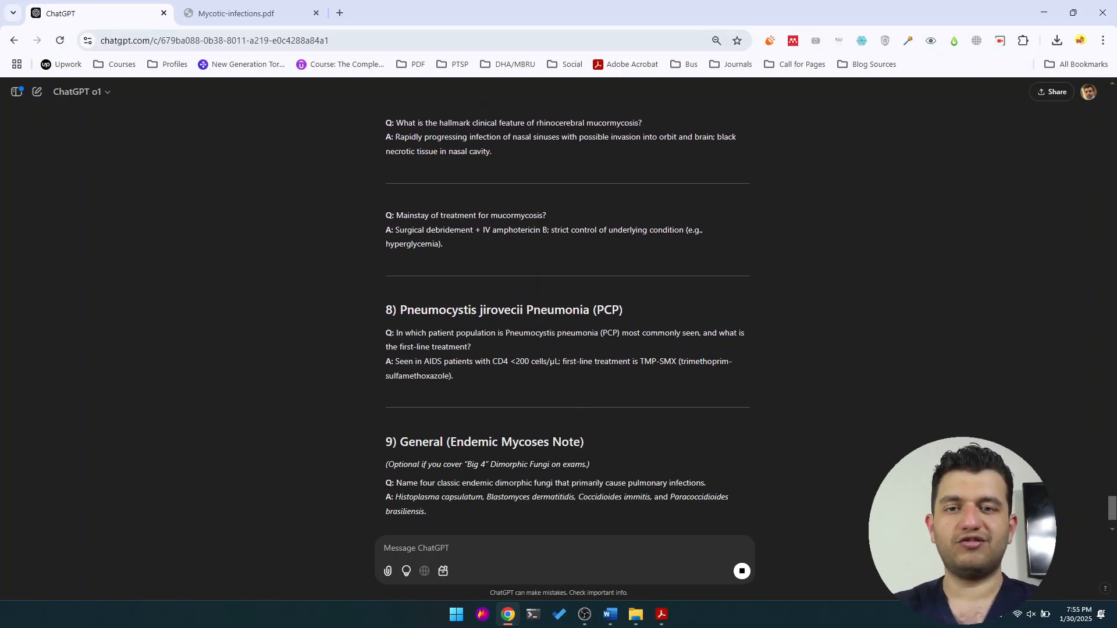
pyautogui.scroll(-3)
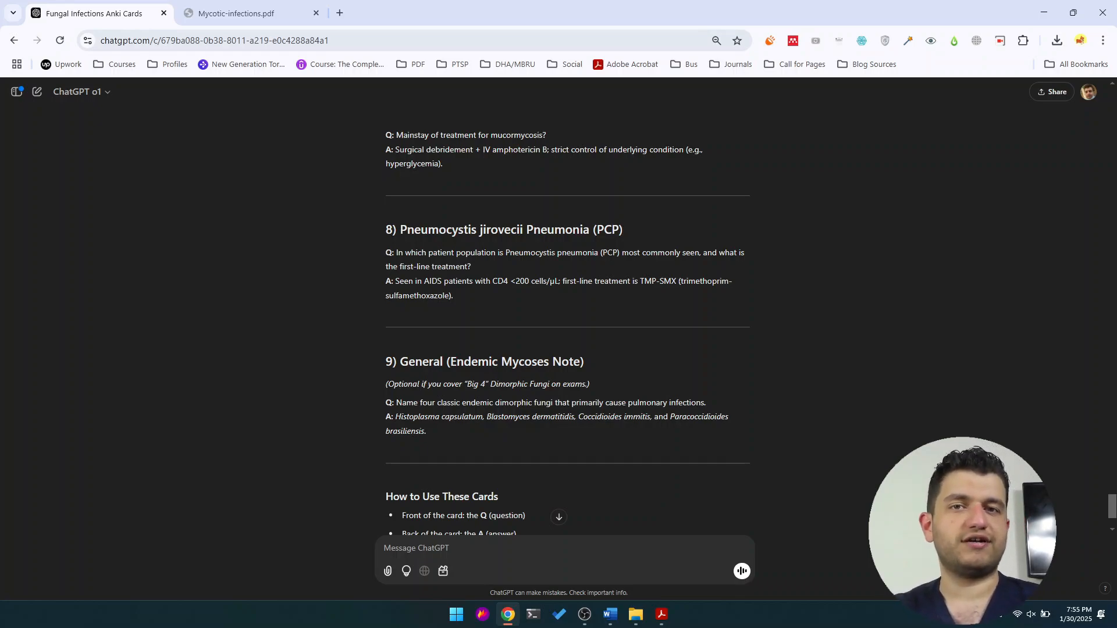
pyautogui.scroll(-3)
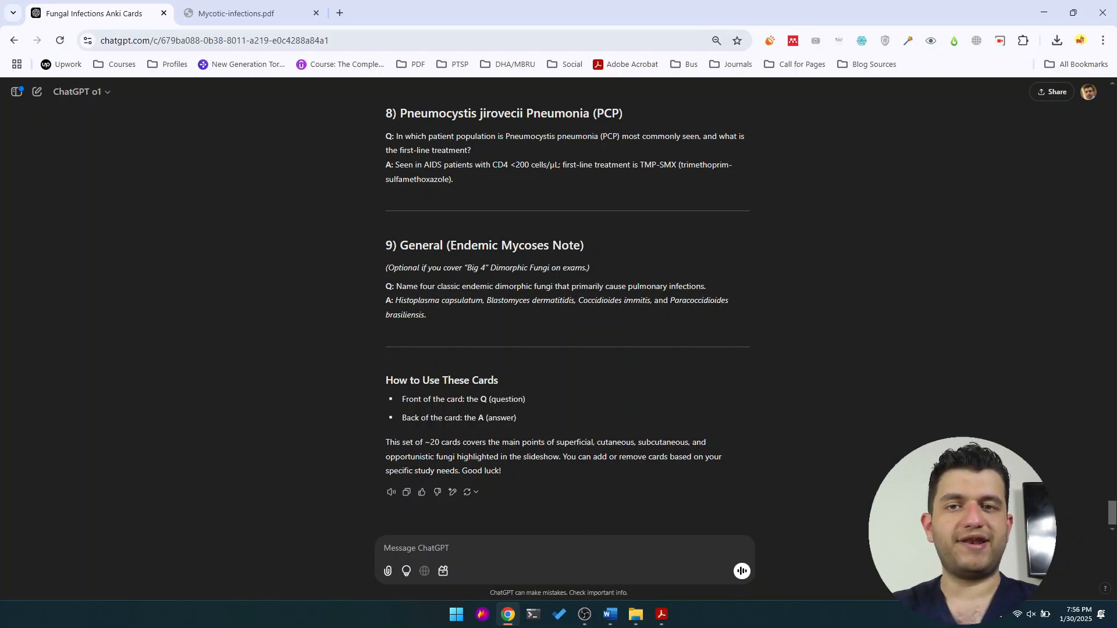
pyautogui.moveTo(803, 244)
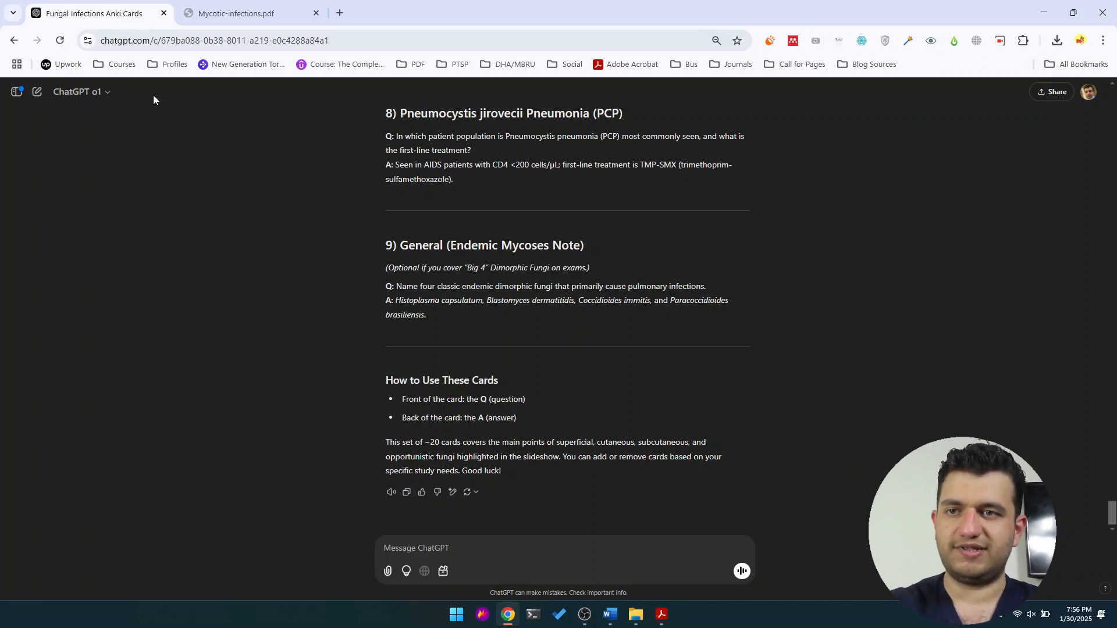
# Using GPT-4o, send a request to put all the generated cards into a CSV for Anki import
pyautogui.click(82, 91)
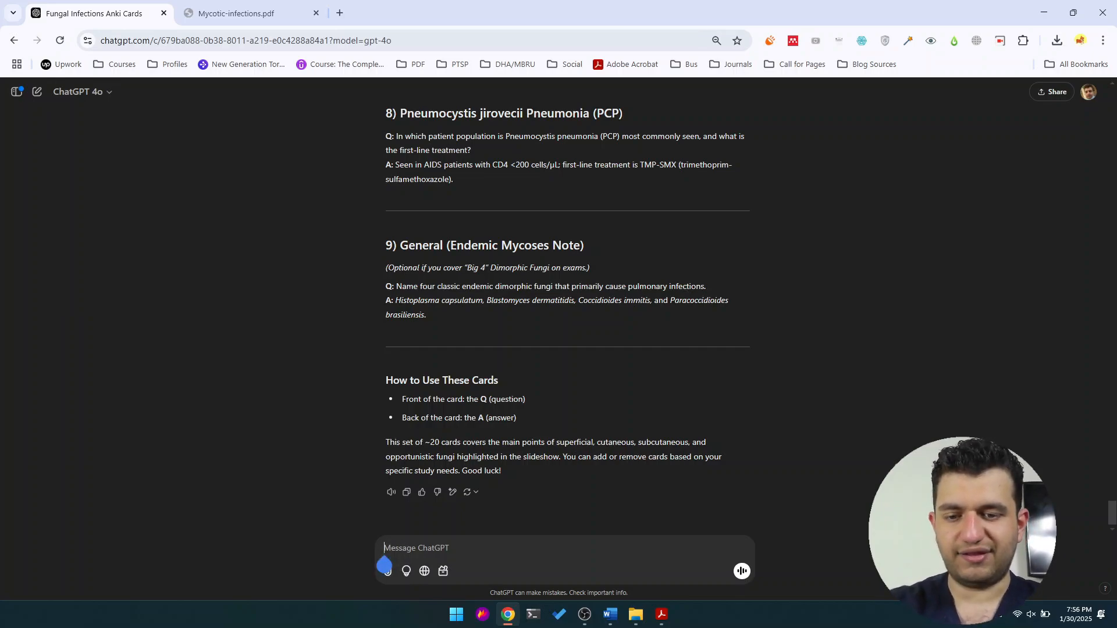
pyautogui.write('can we take all')
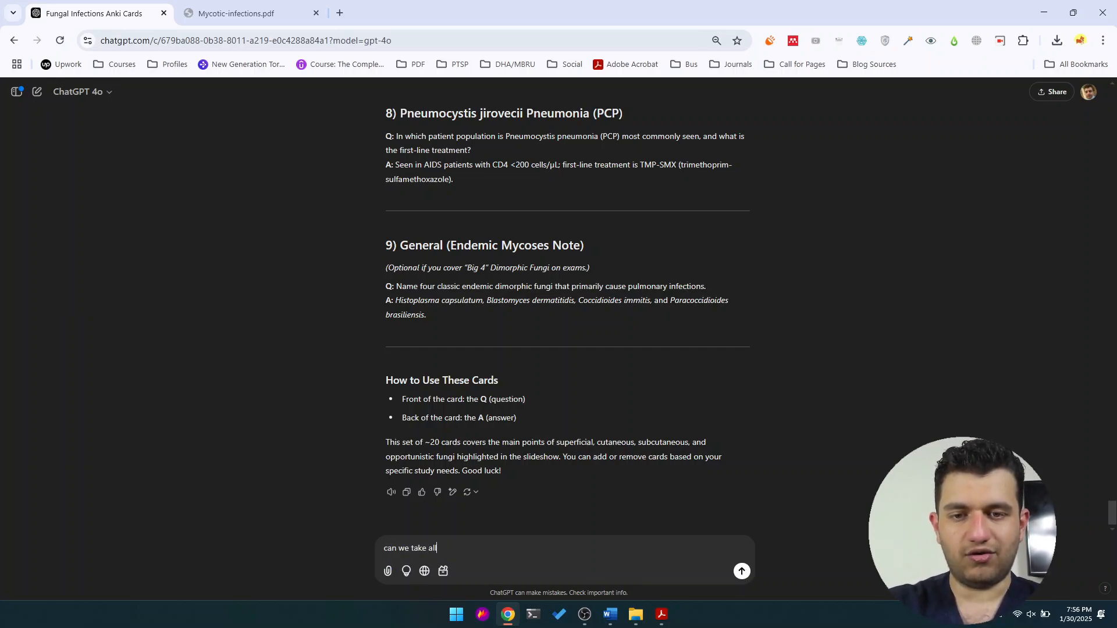
pyautogui.write('of these')
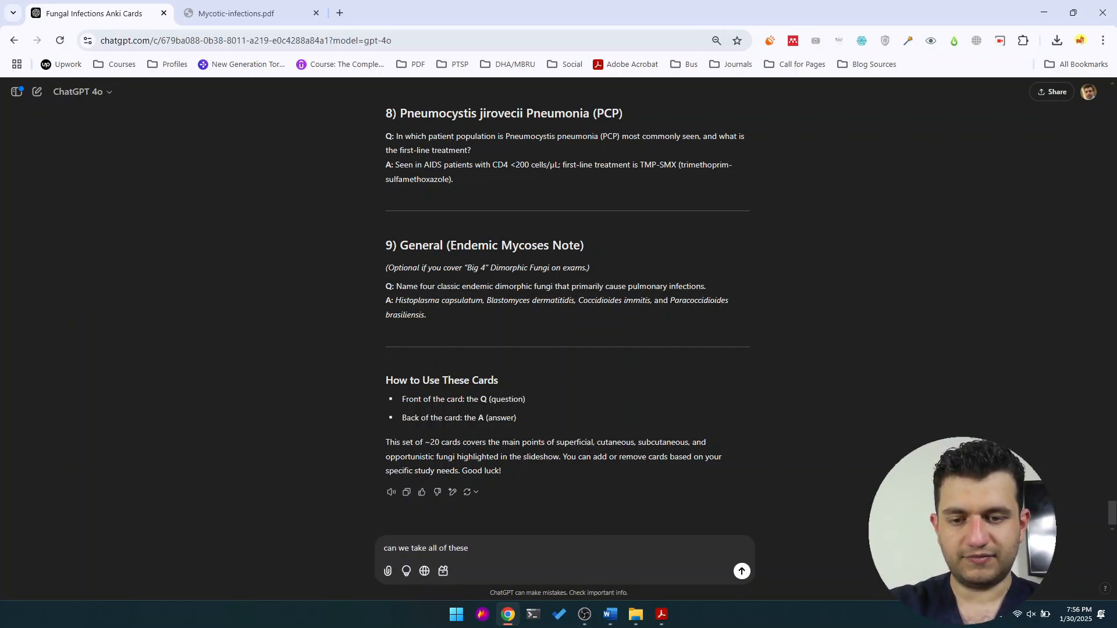
pyautogui.write('cards, all of the')
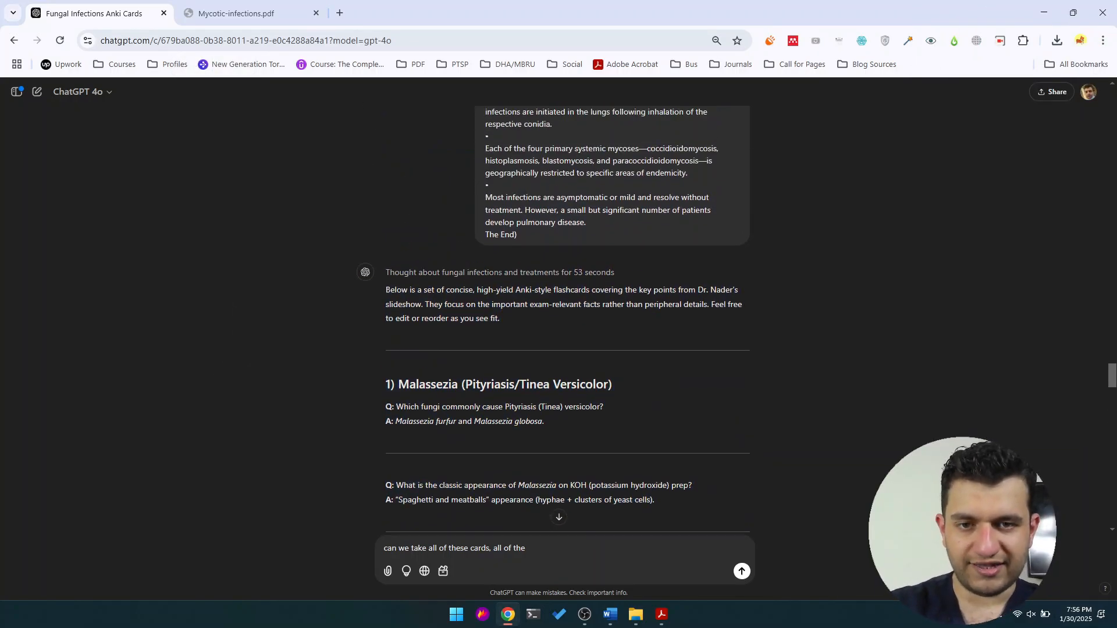
pyautogui.scroll(-3)
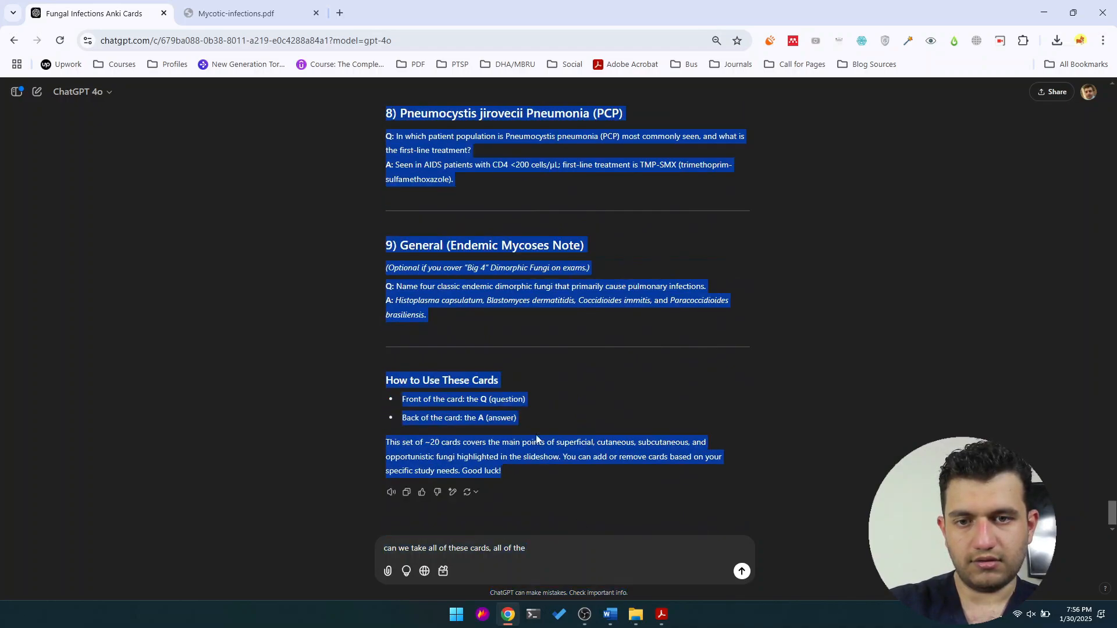
pyautogui.click(527, 321)
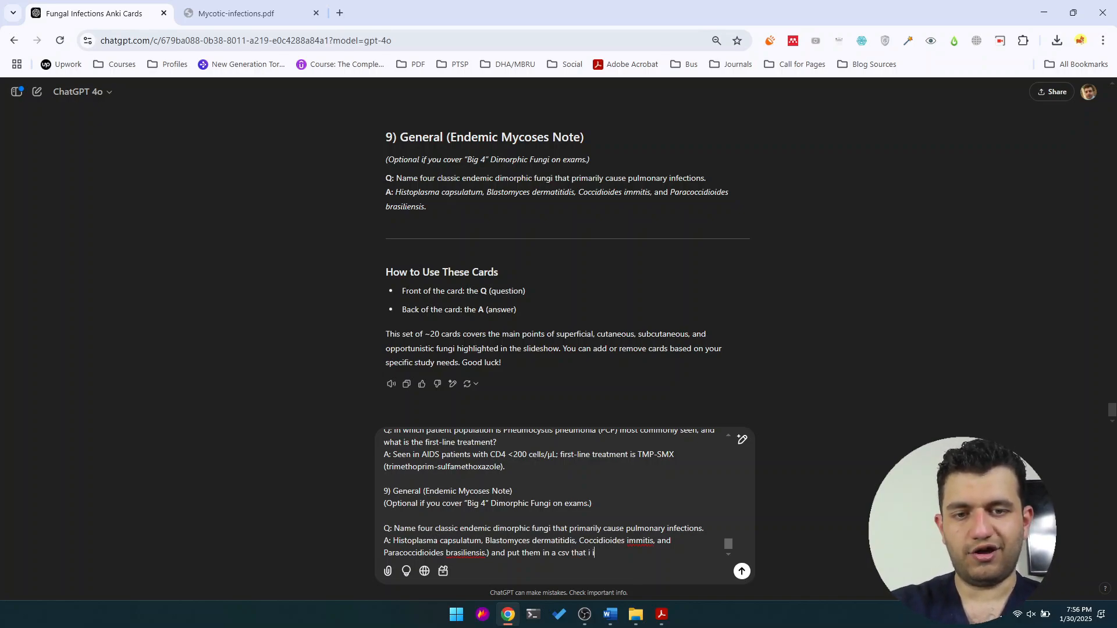
pyautogui.write('mport anki')
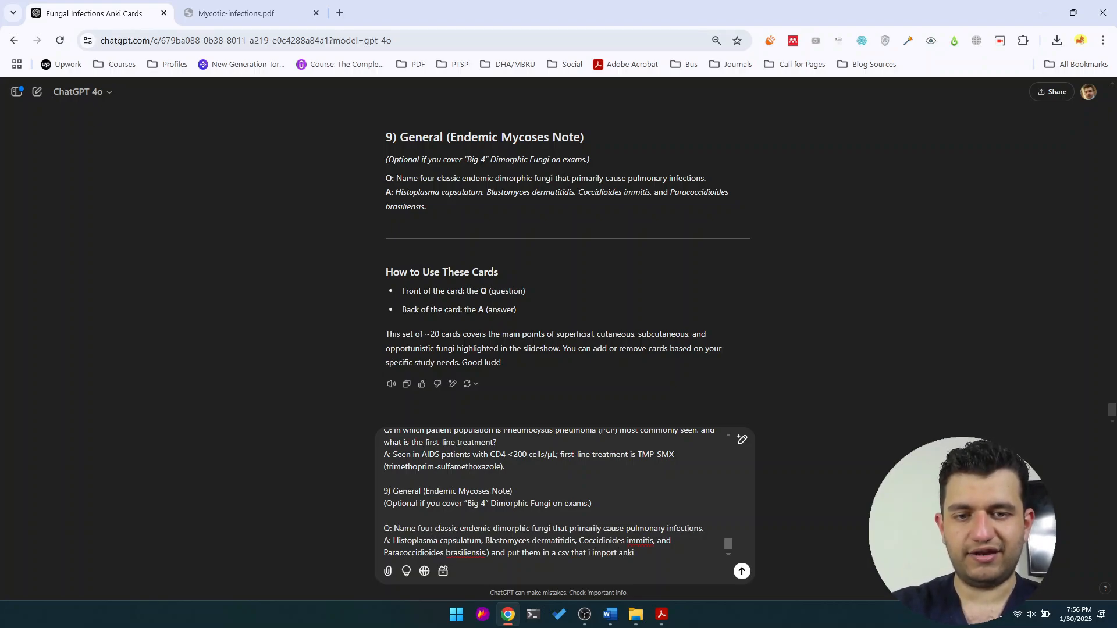
pyautogui.click(741, 570)
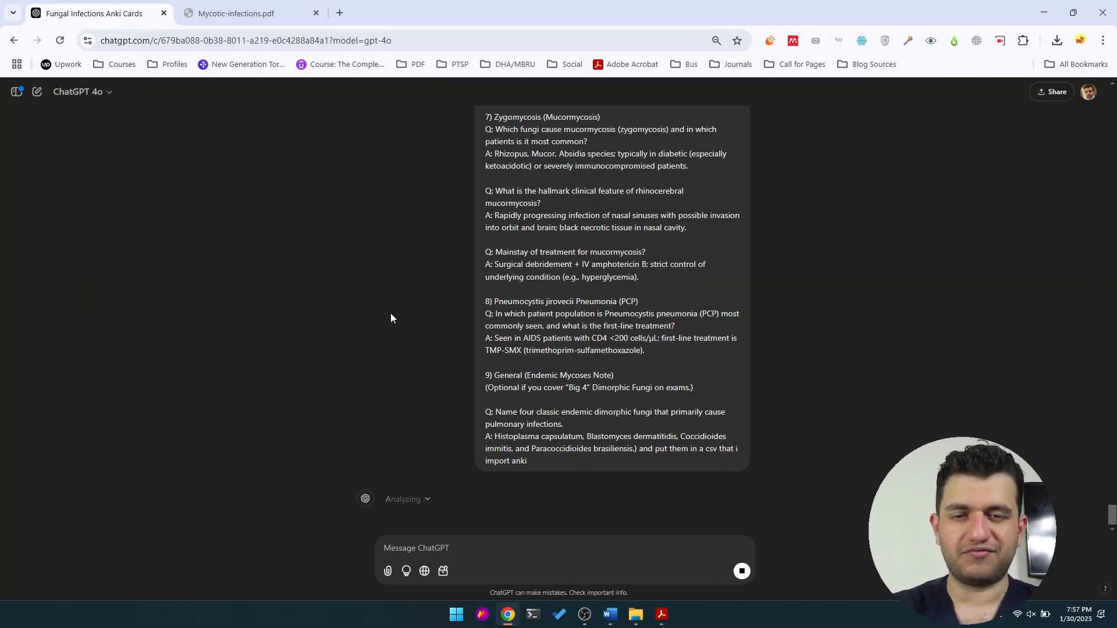
pyautogui.moveTo(426, 506)
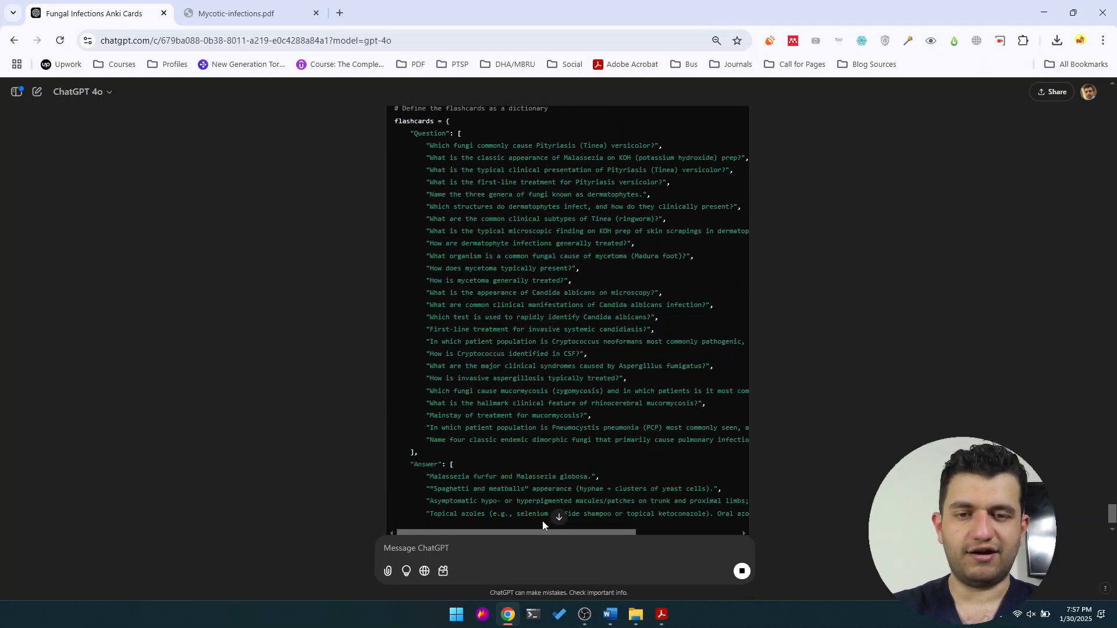
# Scroll through ChatGPT's Python code building the Question and Answer flashcard lists
pyautogui.scroll(-3)
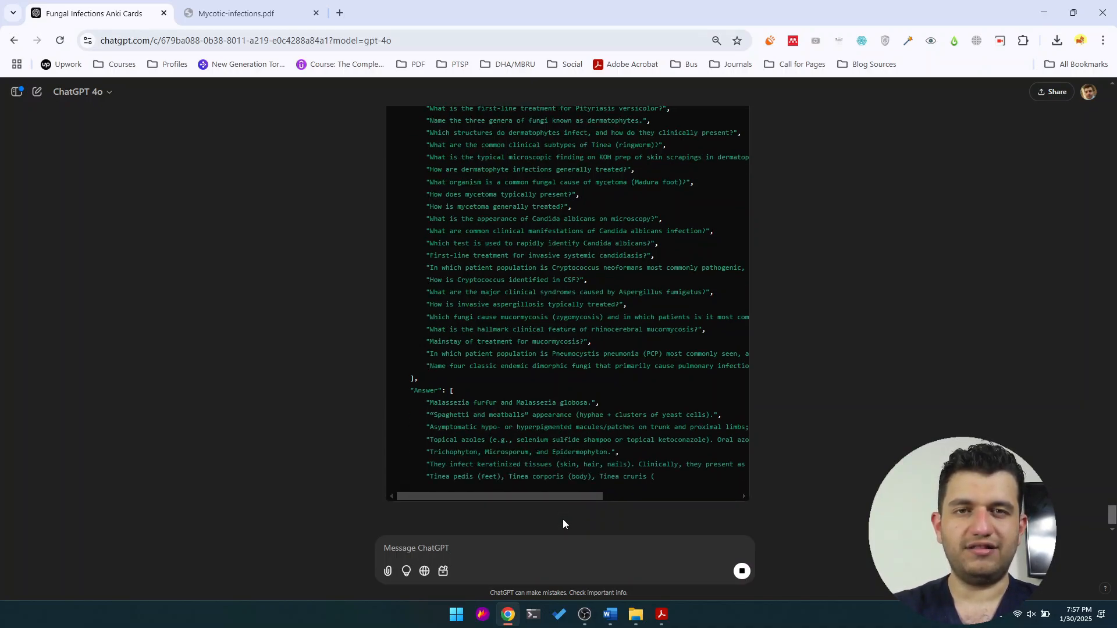
pyautogui.scroll(-3)
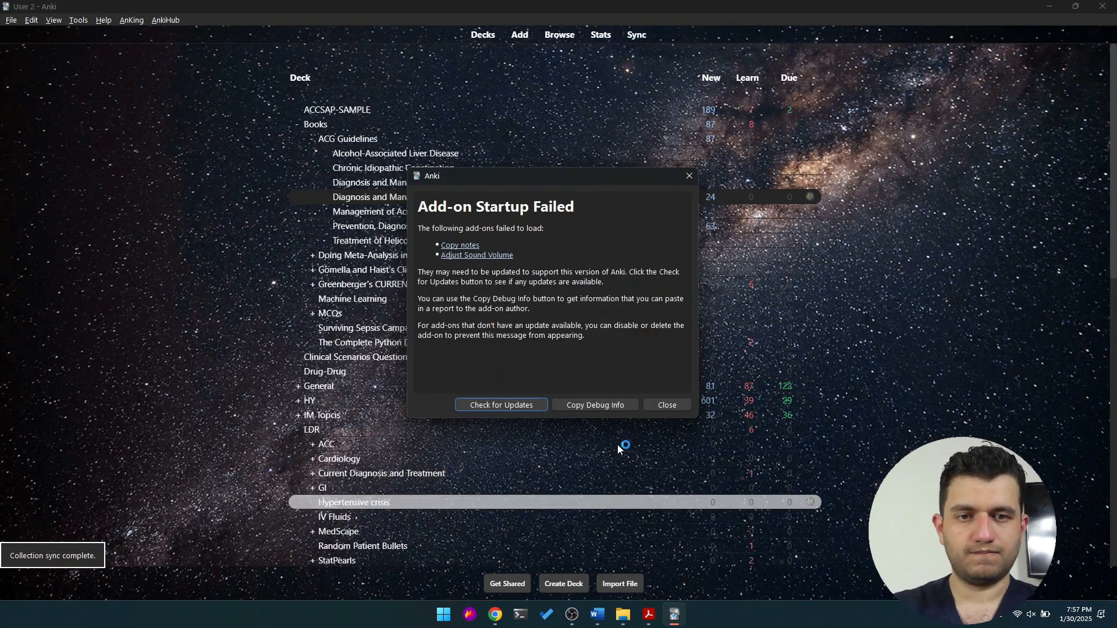
# Close Anki's 'Add-on Startup Failed' notice to reveal the deck list
pyautogui.click(500, 405)
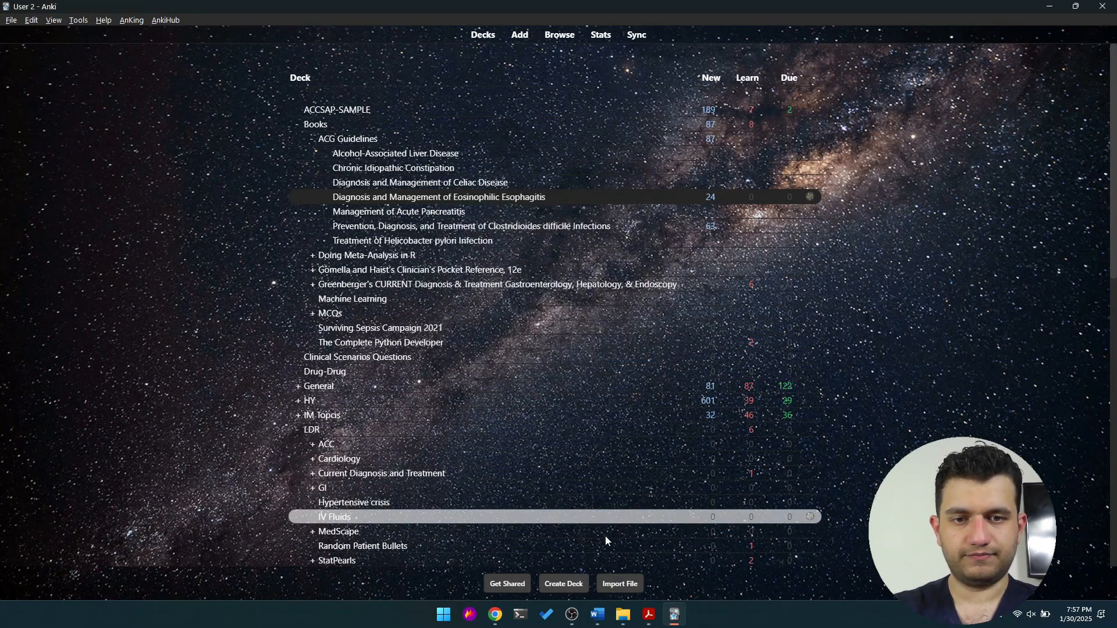
pyautogui.click(619, 584)
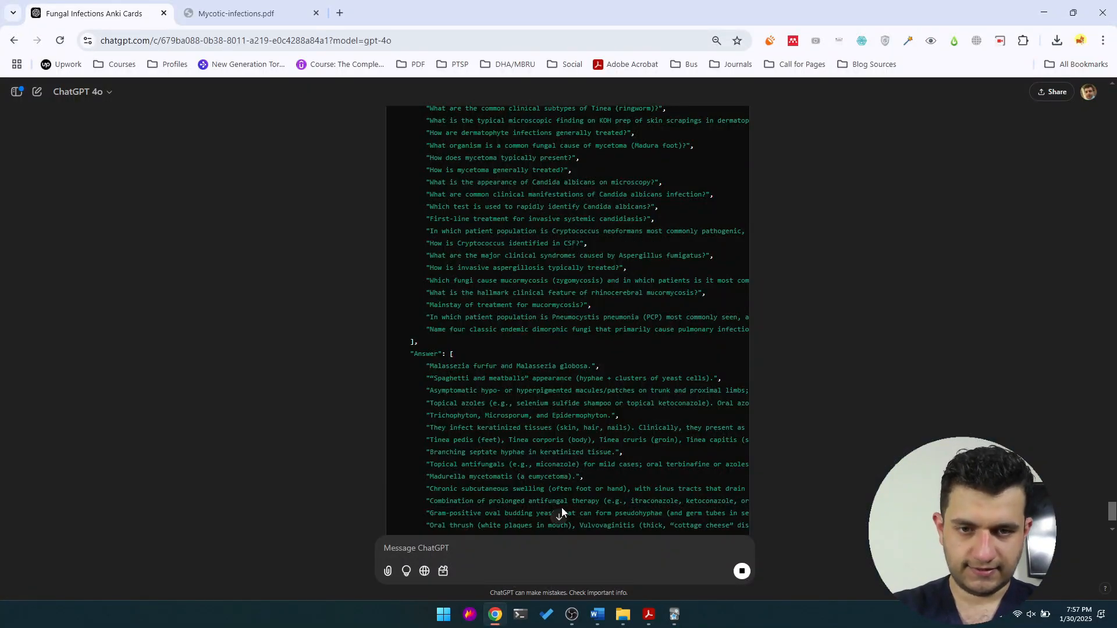
pyautogui.scroll(-3)
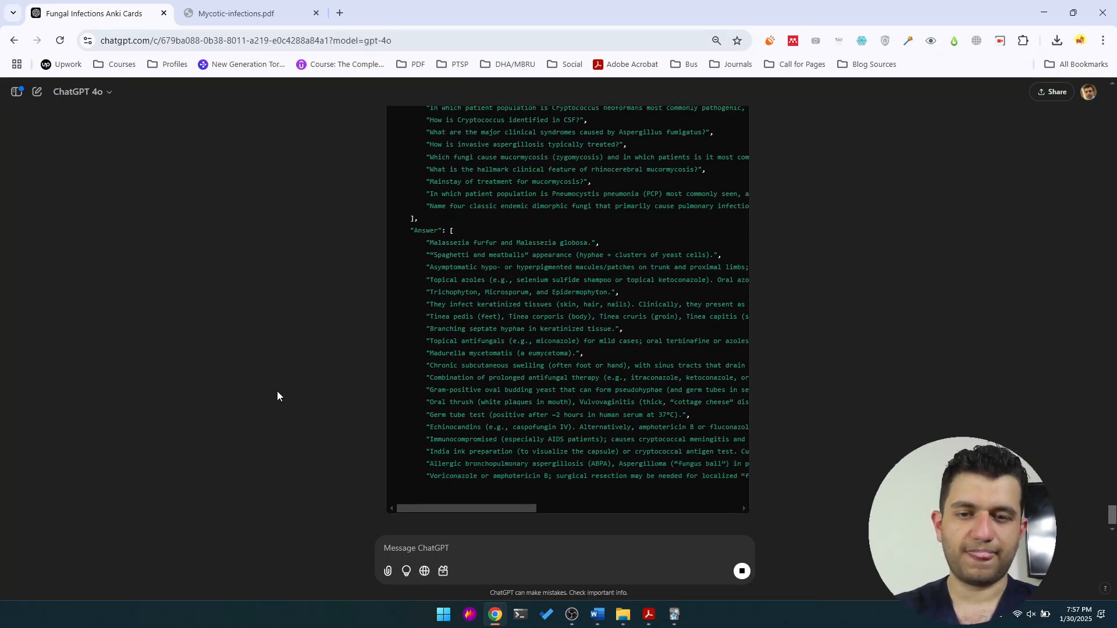
pyautogui.scroll(-3)
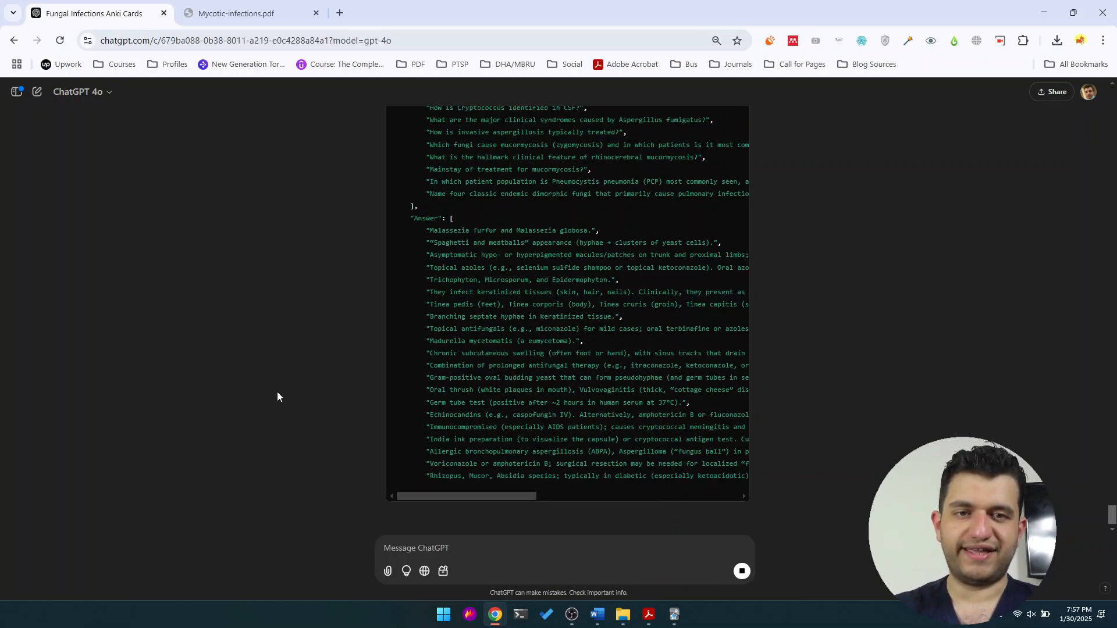
pyautogui.scroll(-3)
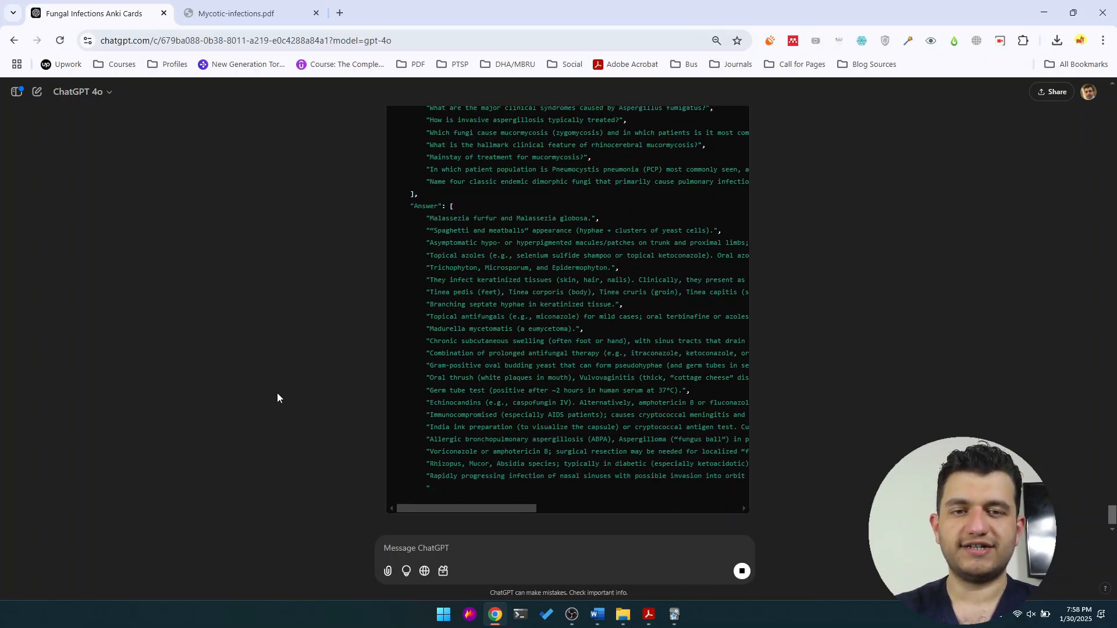
pyautogui.scroll(-3)
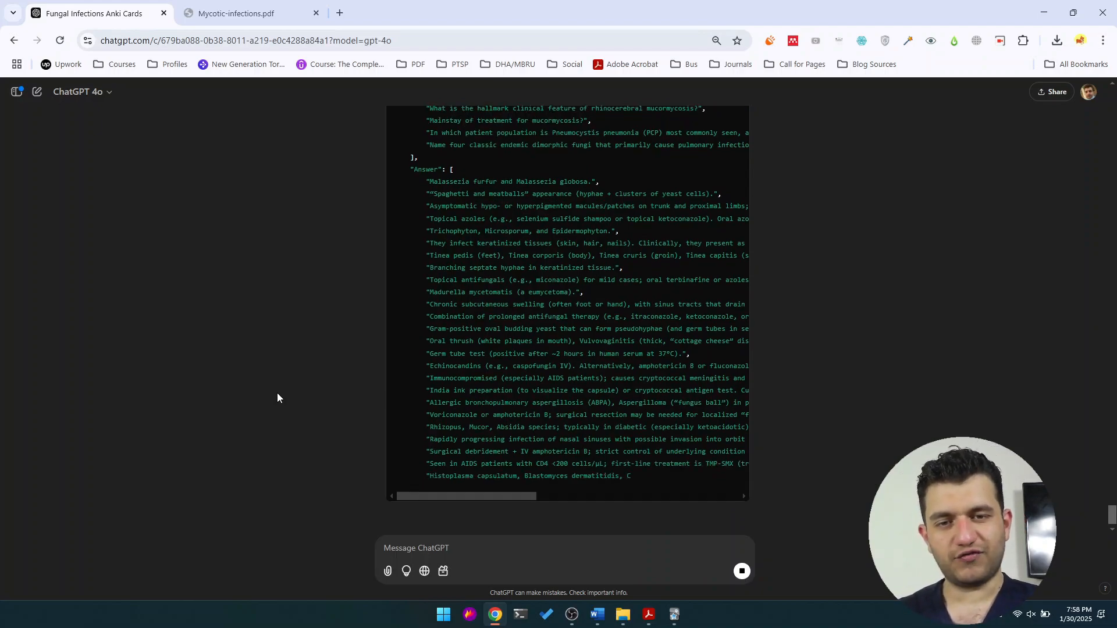
pyautogui.scroll(-3)
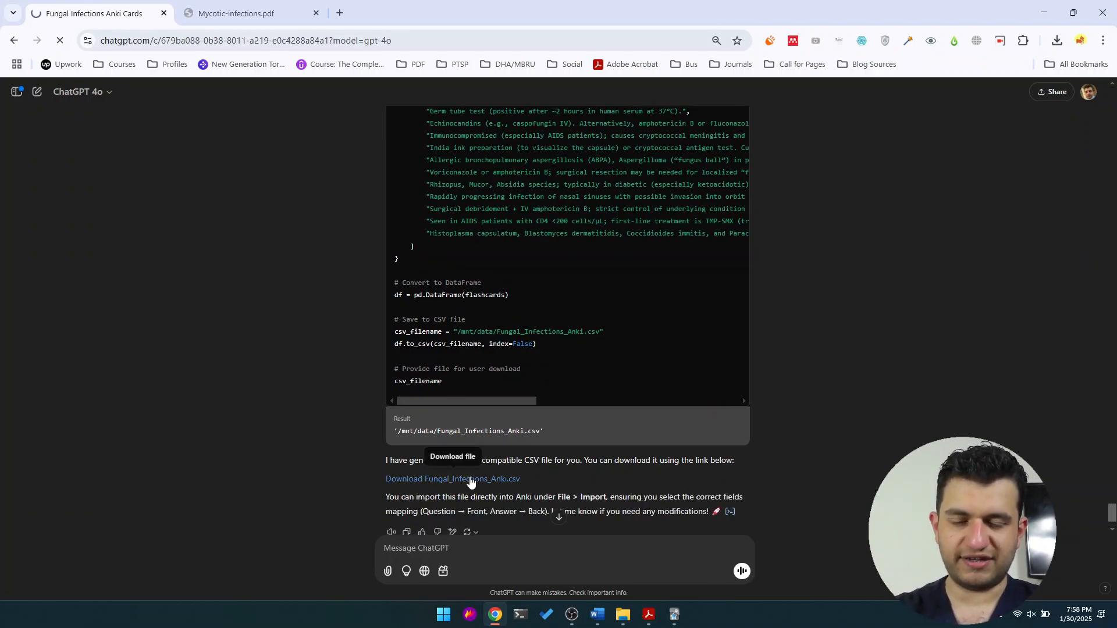
pyautogui.moveTo(502, 483)
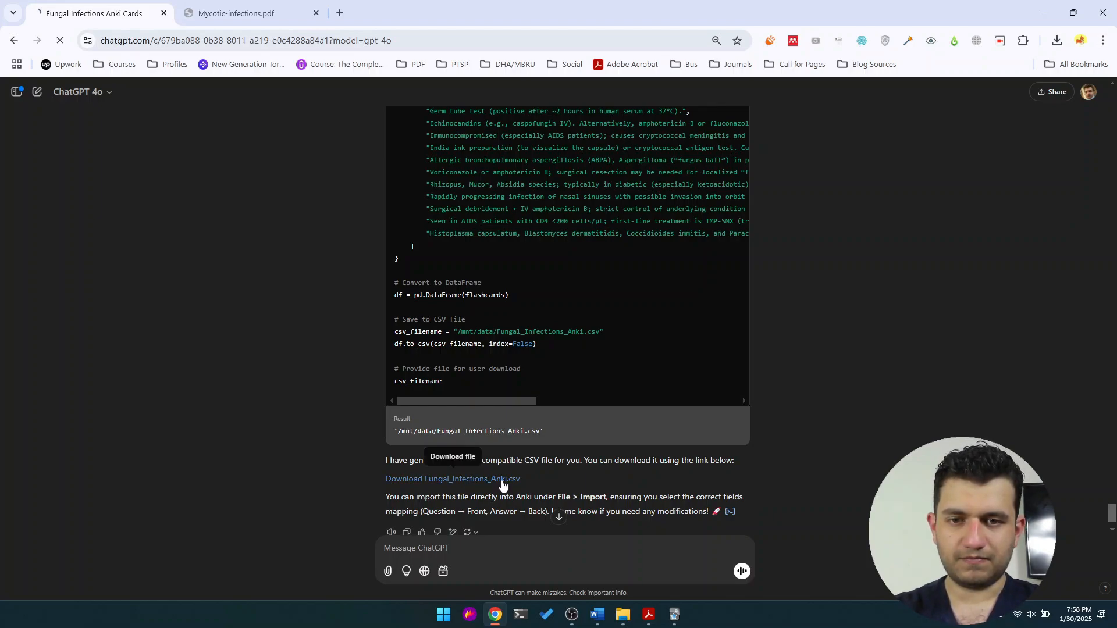
pyautogui.moveTo(577, 492)
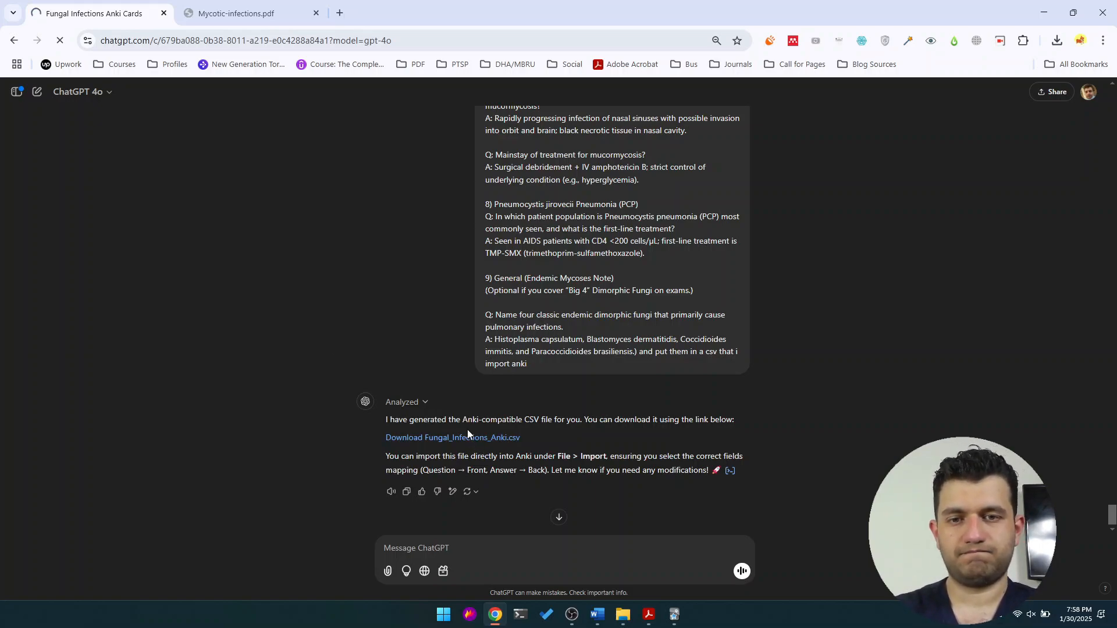
# Reload the conversation and start downloading Fungal_Infections_Anki.csv from ChatGPT's reply
pyautogui.click(60, 40)
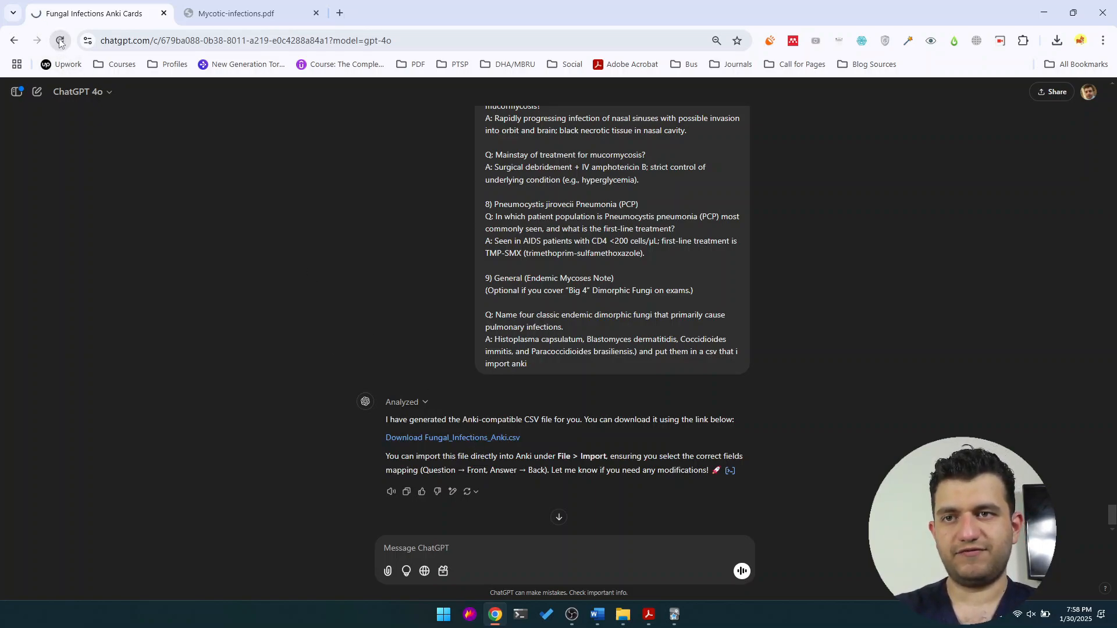
pyautogui.click(60, 39)
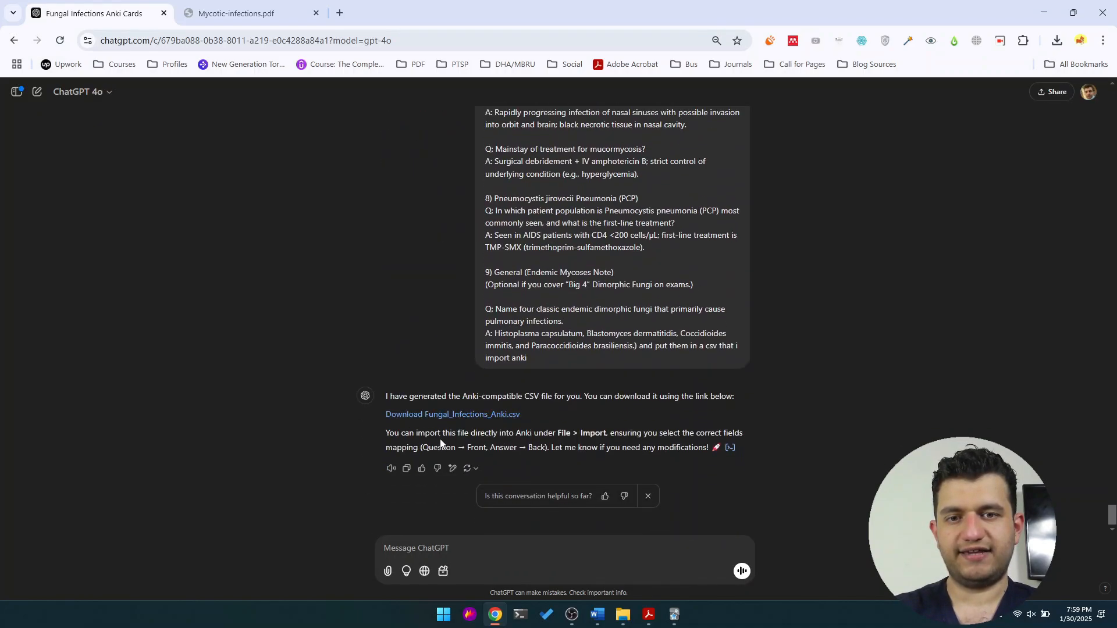
pyautogui.click(452, 415)
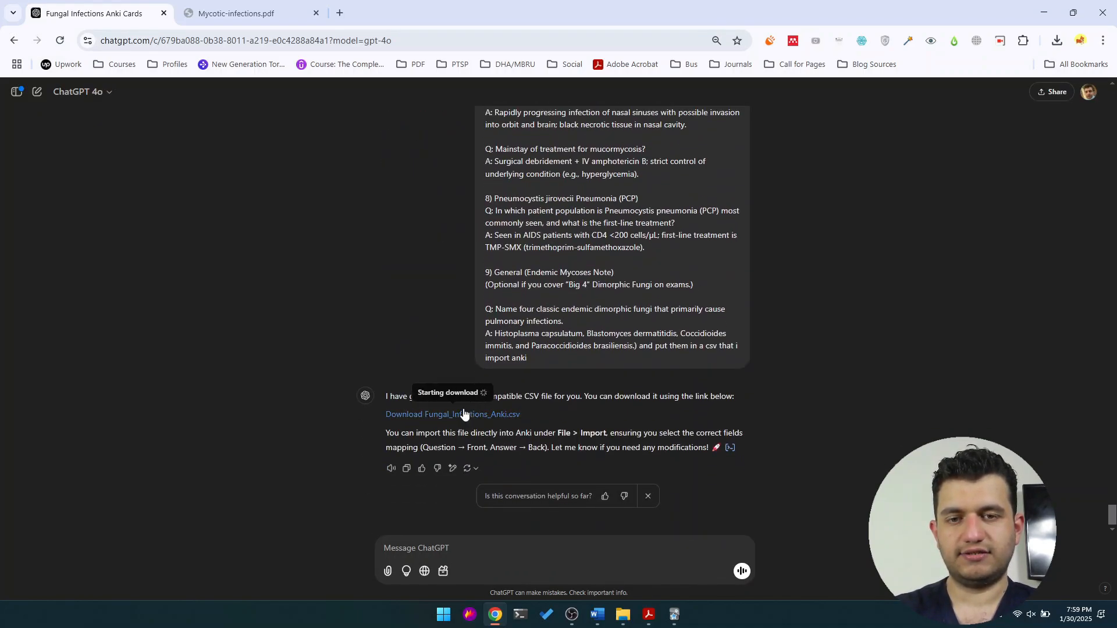
pyautogui.click(452, 414)
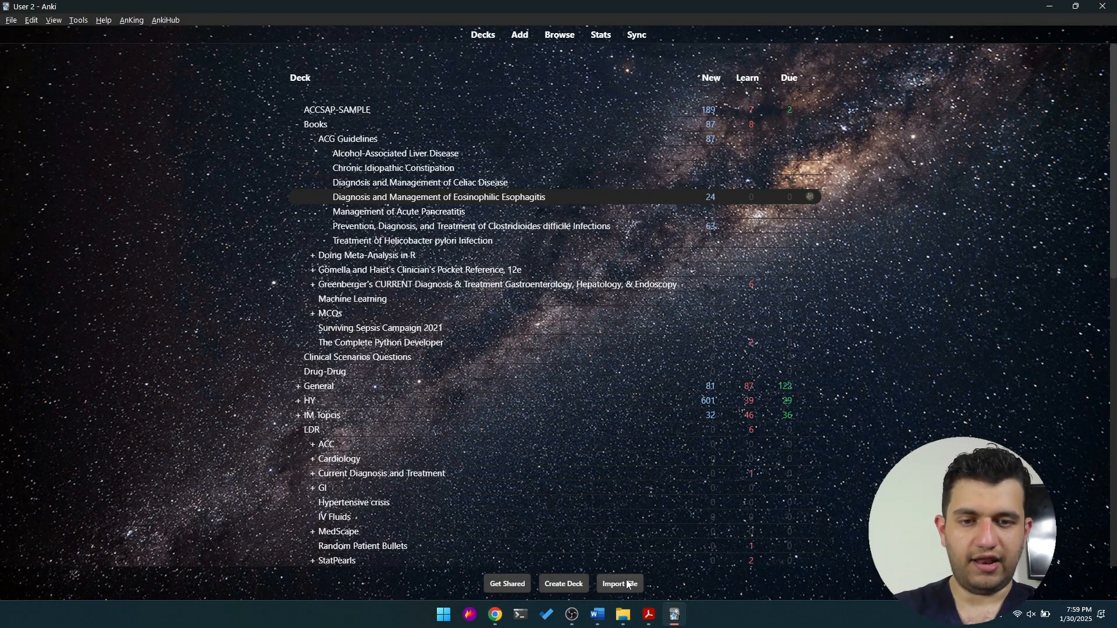
# Load Fungal_Infections_Anki.csv from Downloads into Anki's Import File screen
pyautogui.click(619, 583)
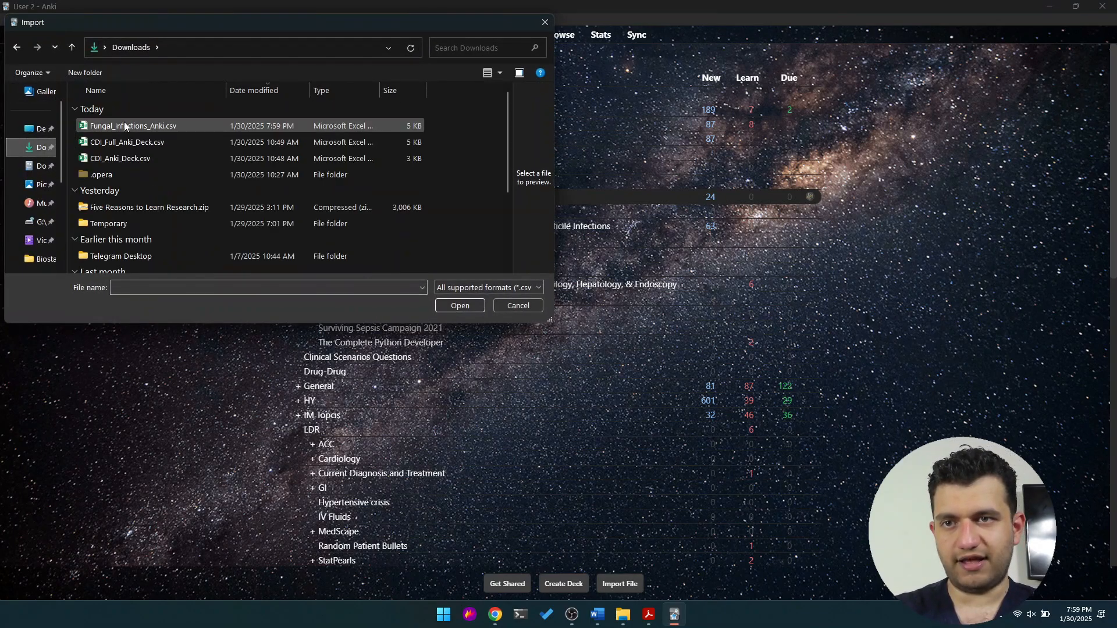
pyautogui.click(135, 126)
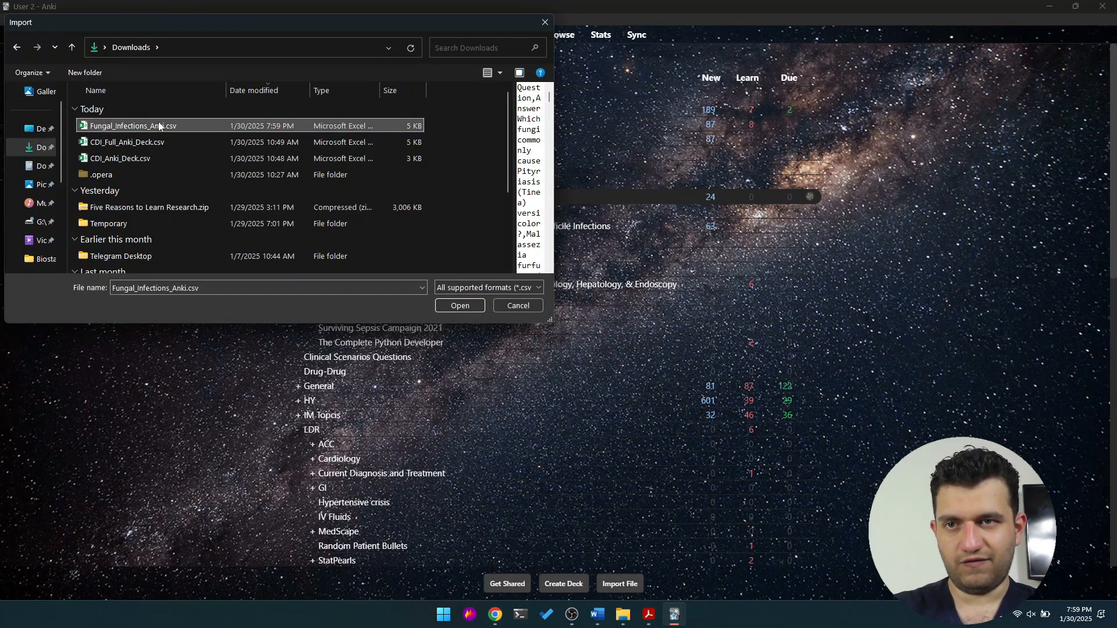
pyautogui.click(459, 305)
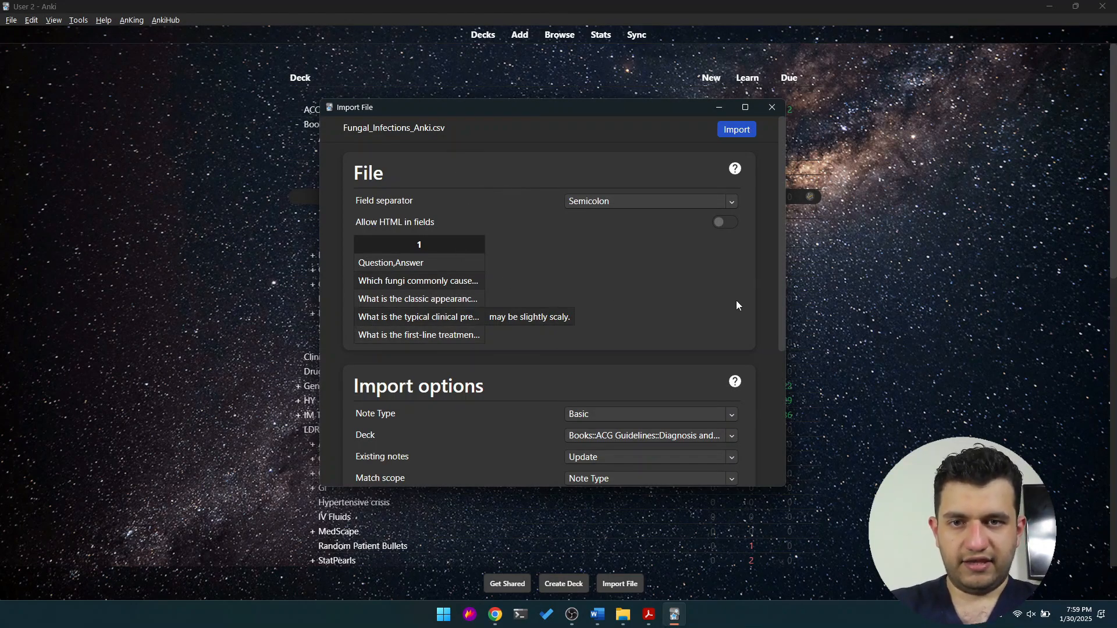
# Import the CSV with Comma field separator into the Trade Names deck, adding 26 new notes
pyautogui.scroll(-3)
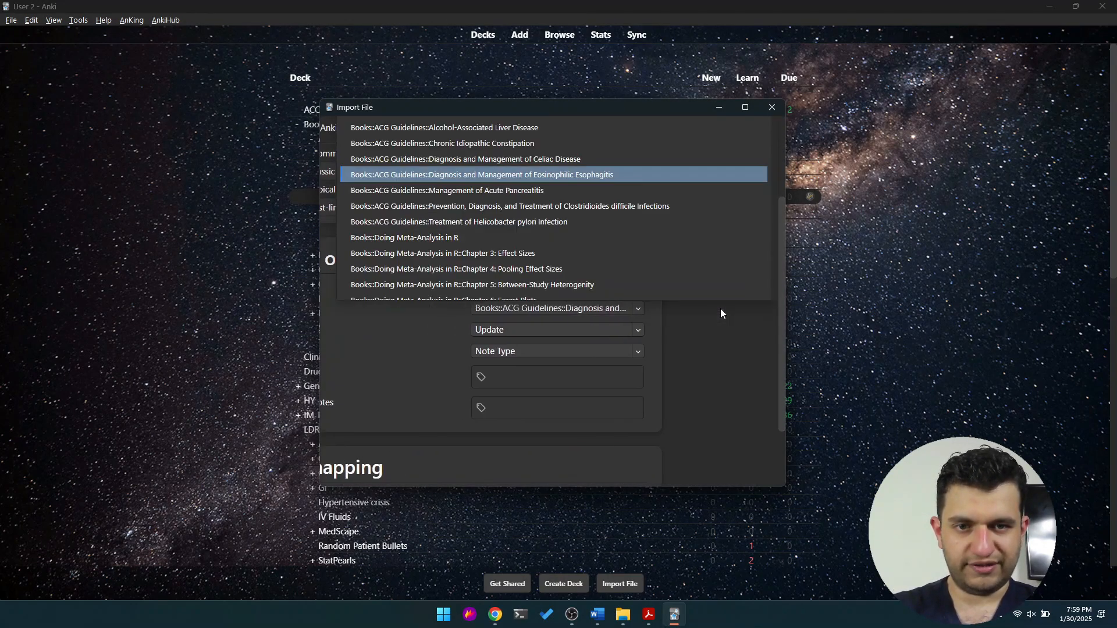
pyautogui.moveTo(575, 254)
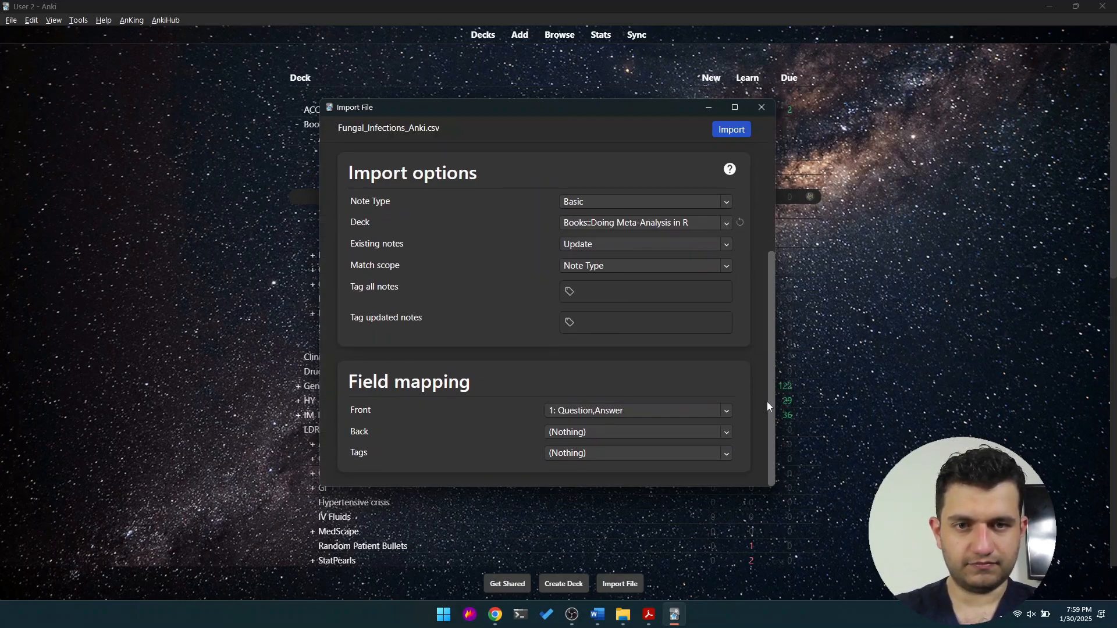
pyautogui.moveTo(763, 405)
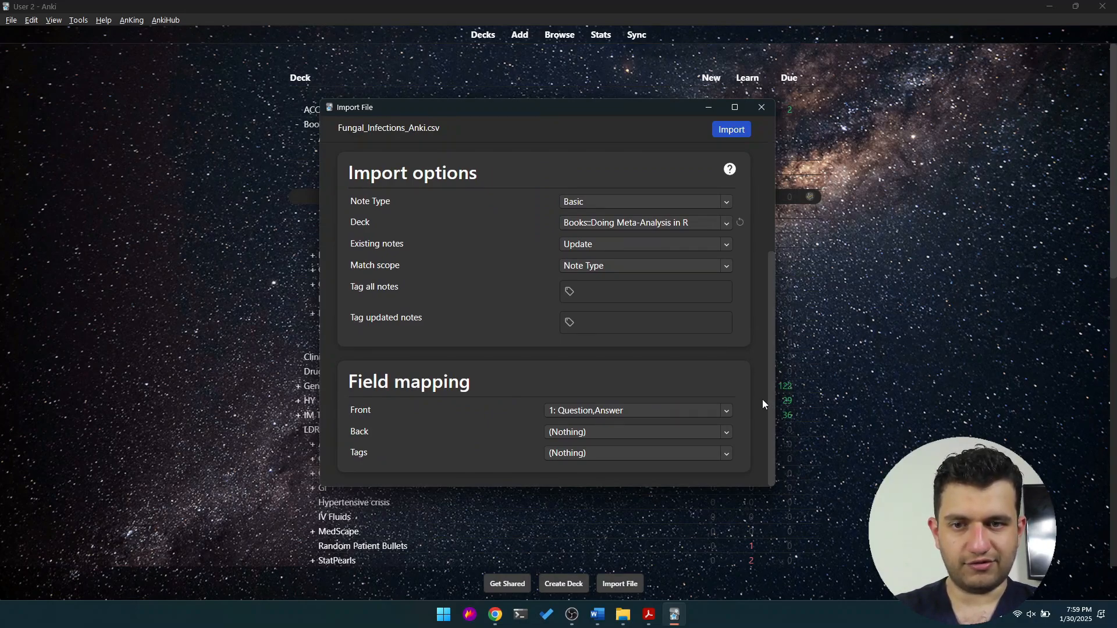
pyautogui.click(638, 431)
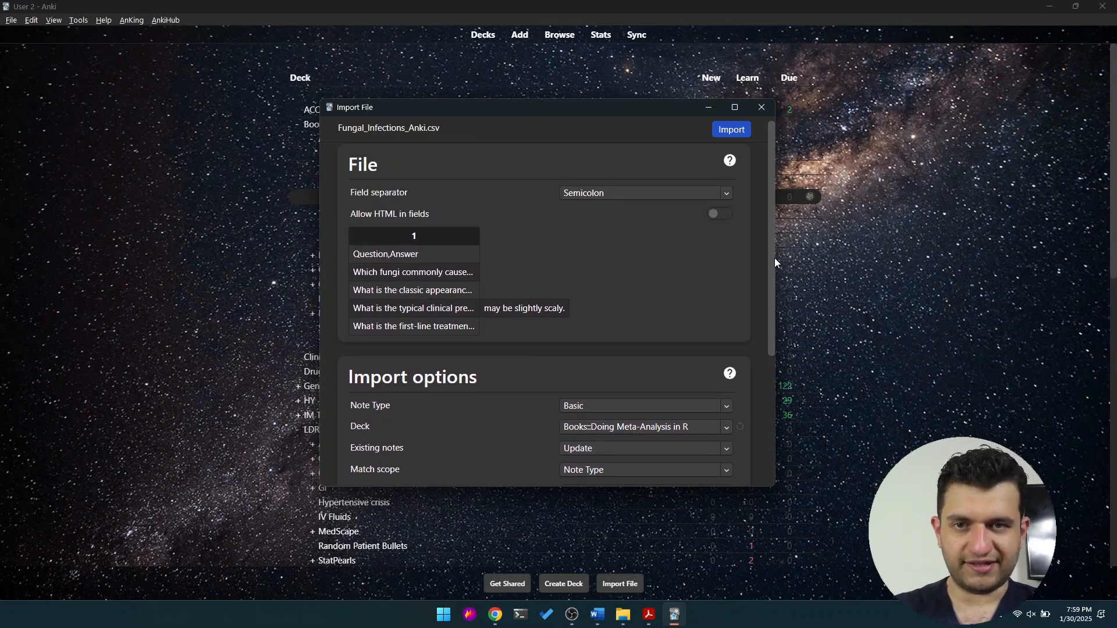
pyautogui.click(645, 193)
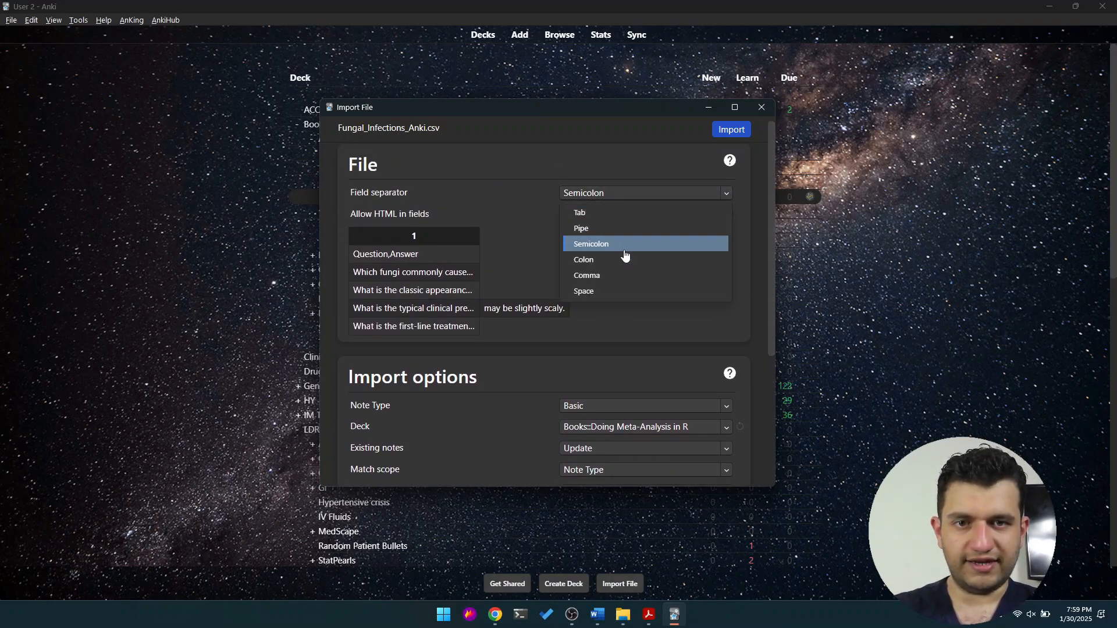
pyautogui.click(587, 274)
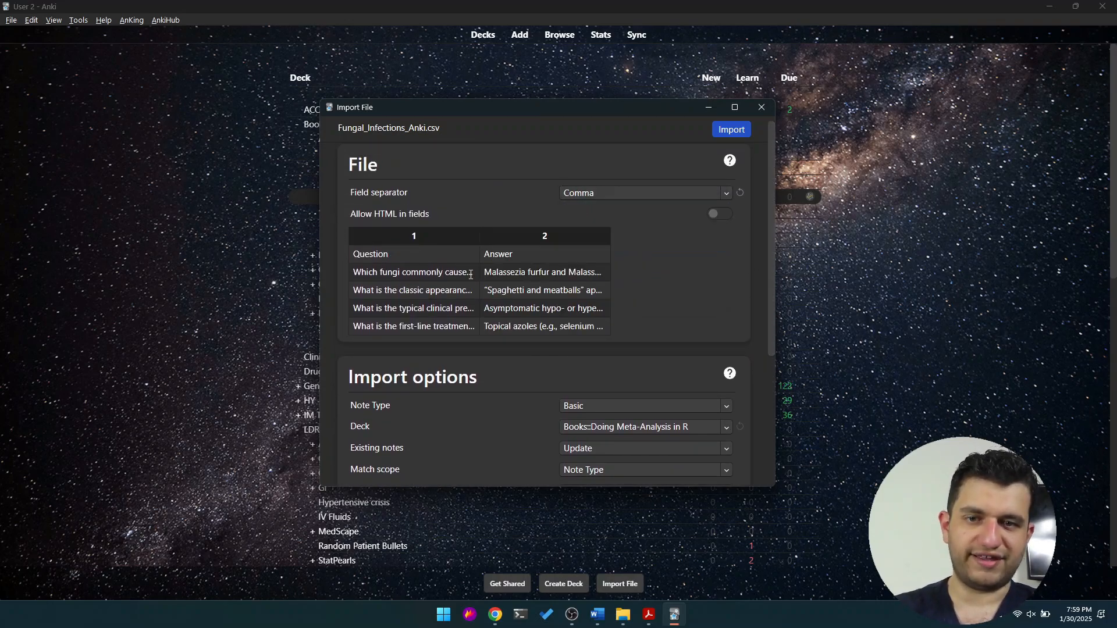
pyautogui.click(645, 193)
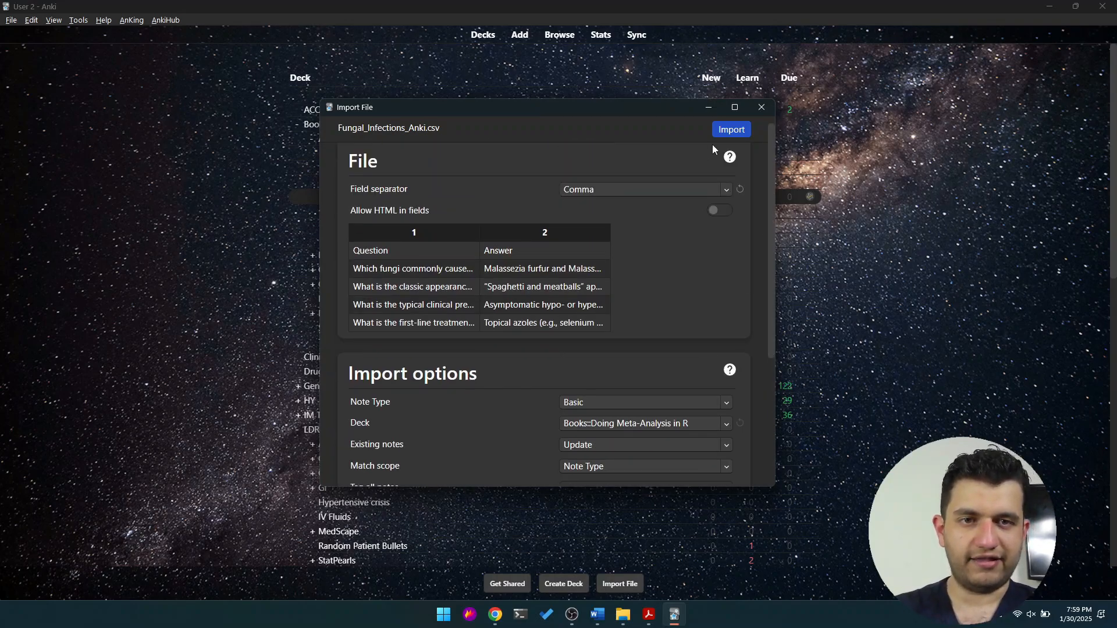
pyautogui.click(646, 424)
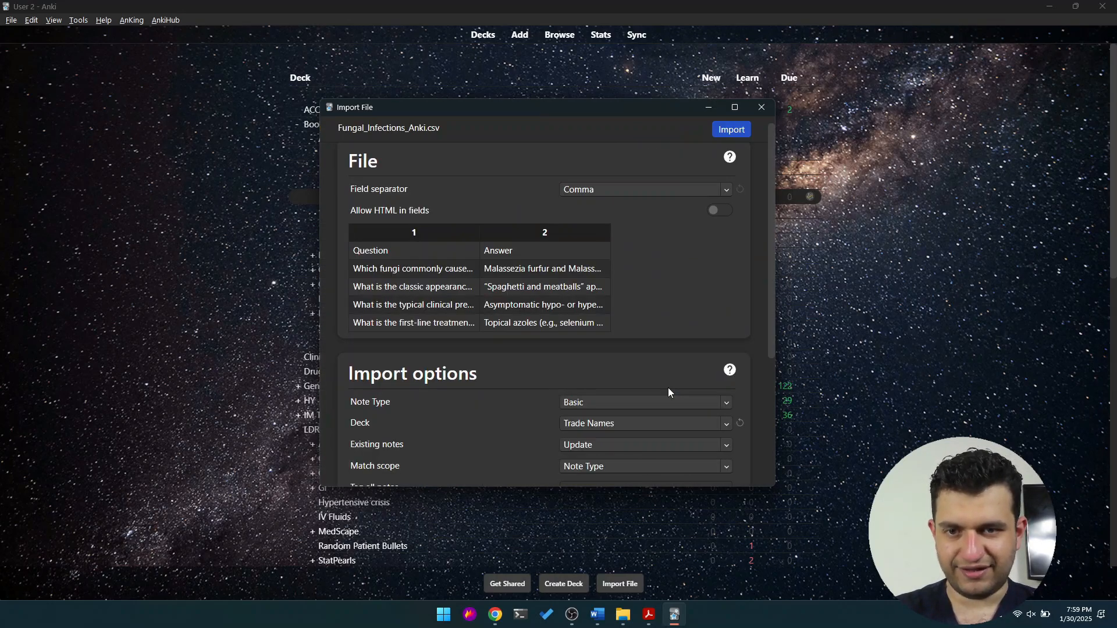
pyautogui.click(730, 130)
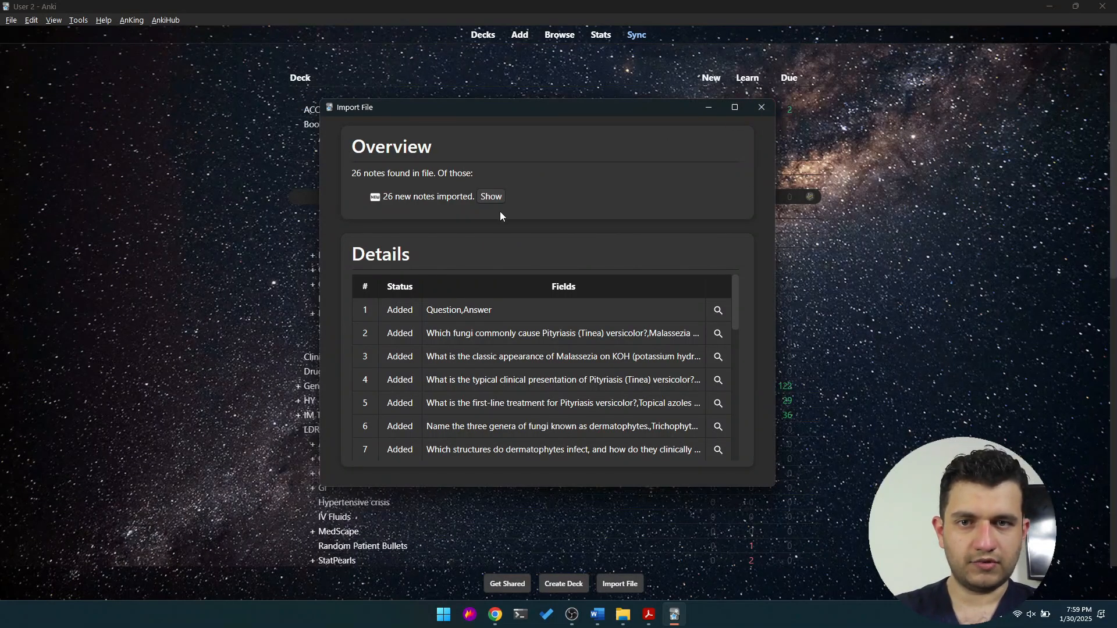
pyautogui.click(490, 196)
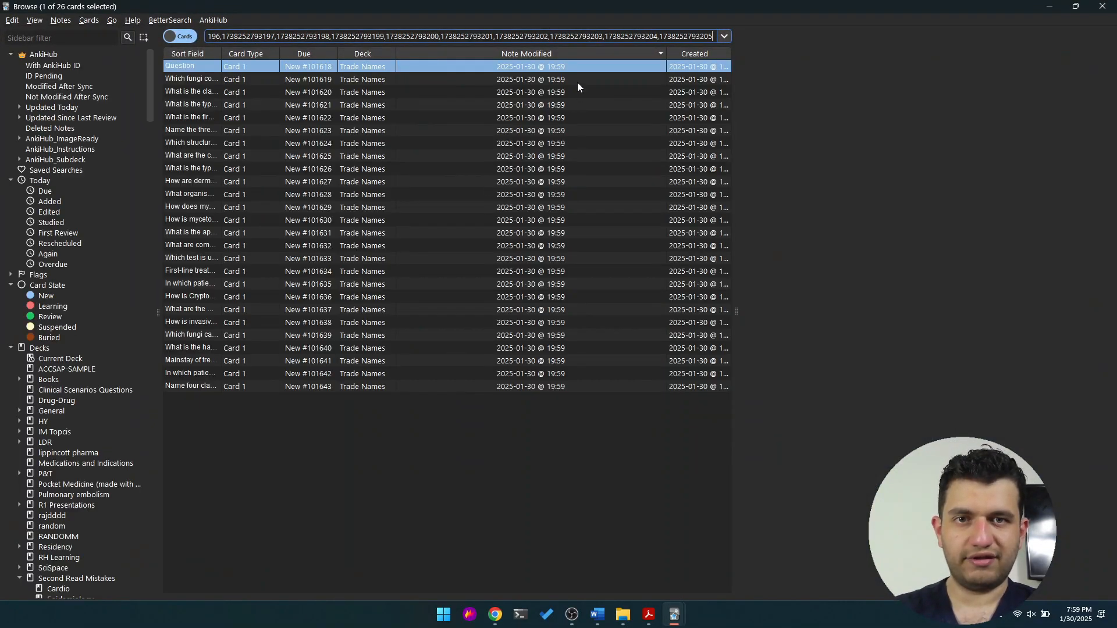
pyautogui.click(191, 79)
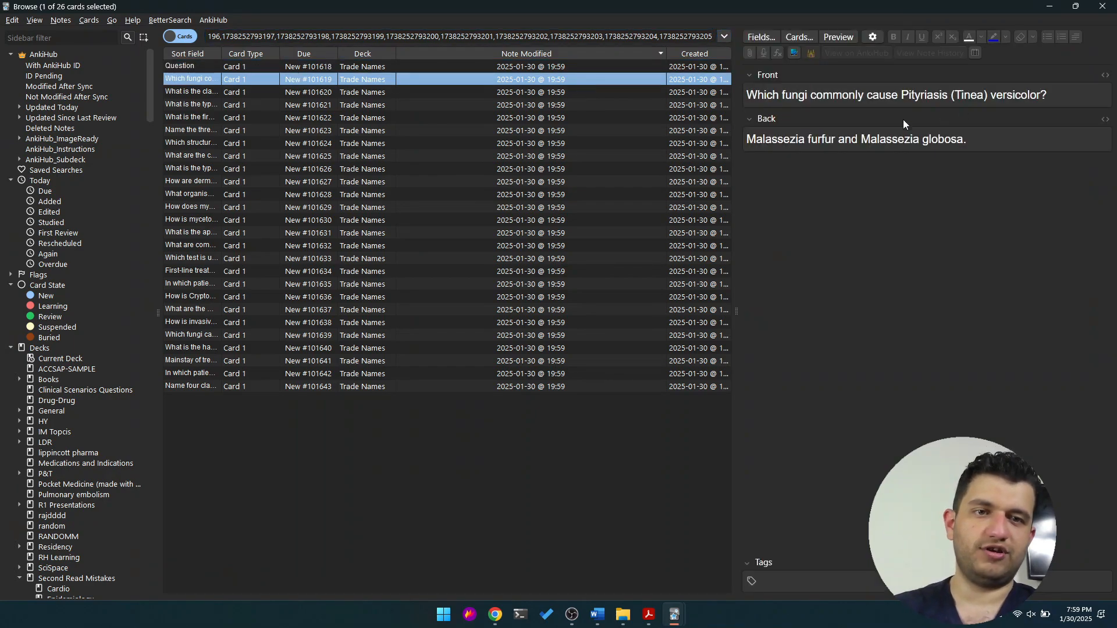
pyautogui.click(191, 92)
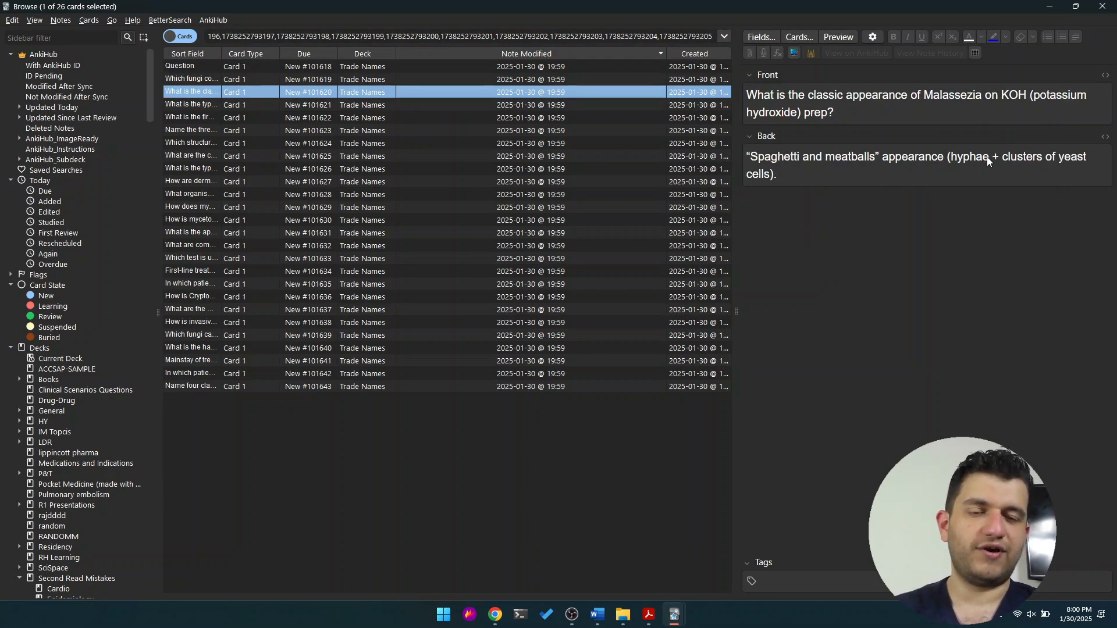
pyautogui.click(191, 117)
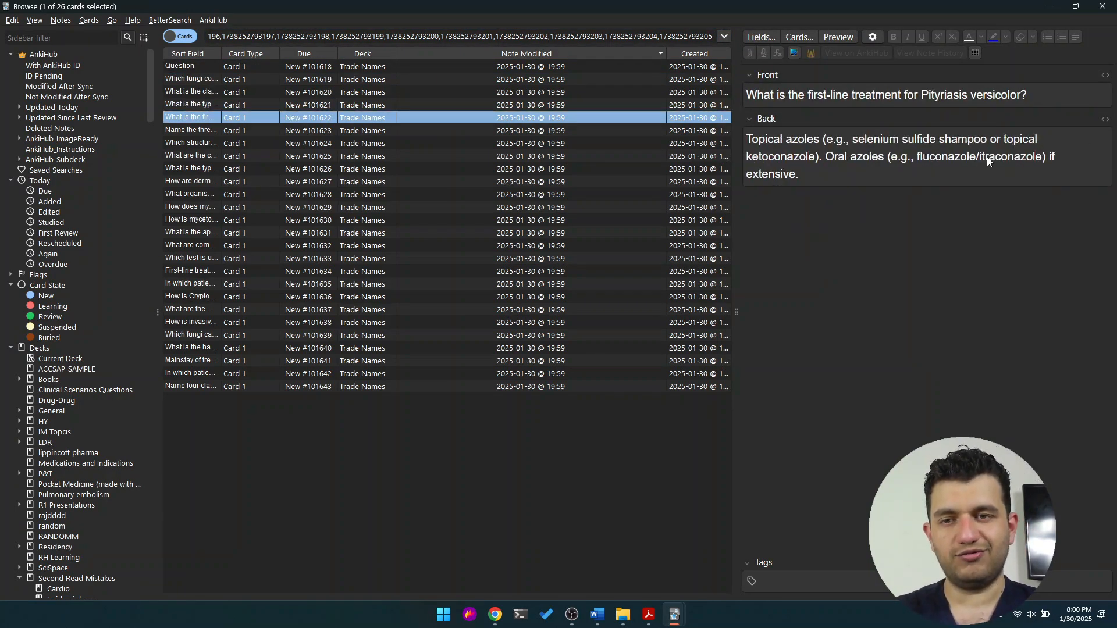
pyautogui.click(191, 385)
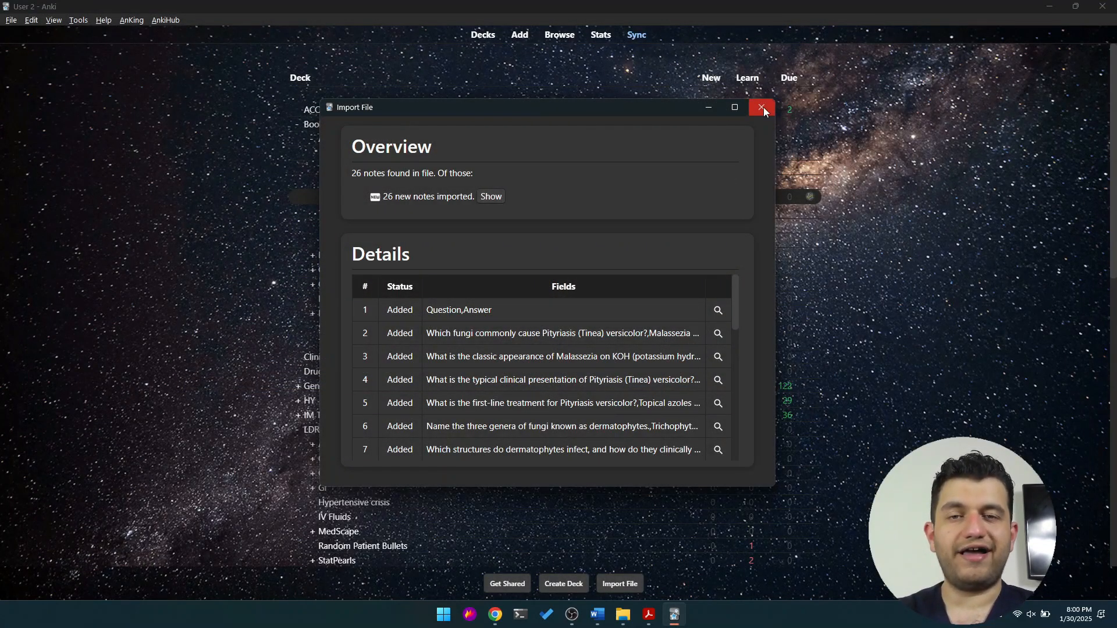
pyautogui.moveTo(761, 108)
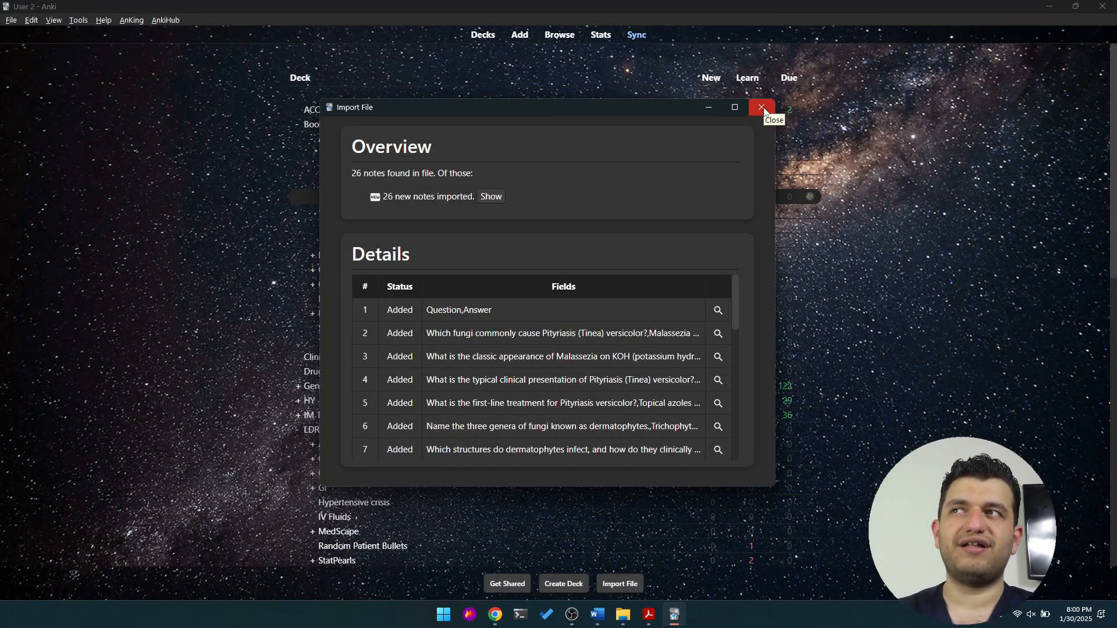